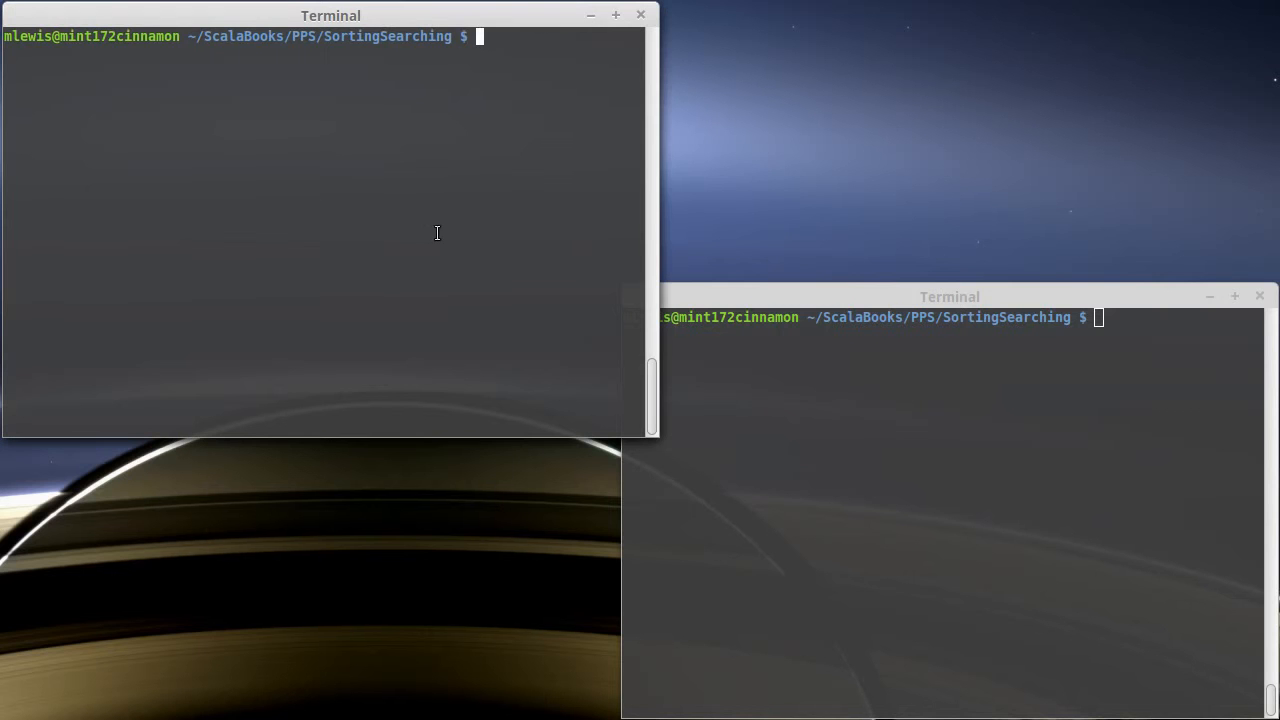
Step: Open Sorts.scala in vi and duplicate insertionSort as a new shellSort function
text(vi So)
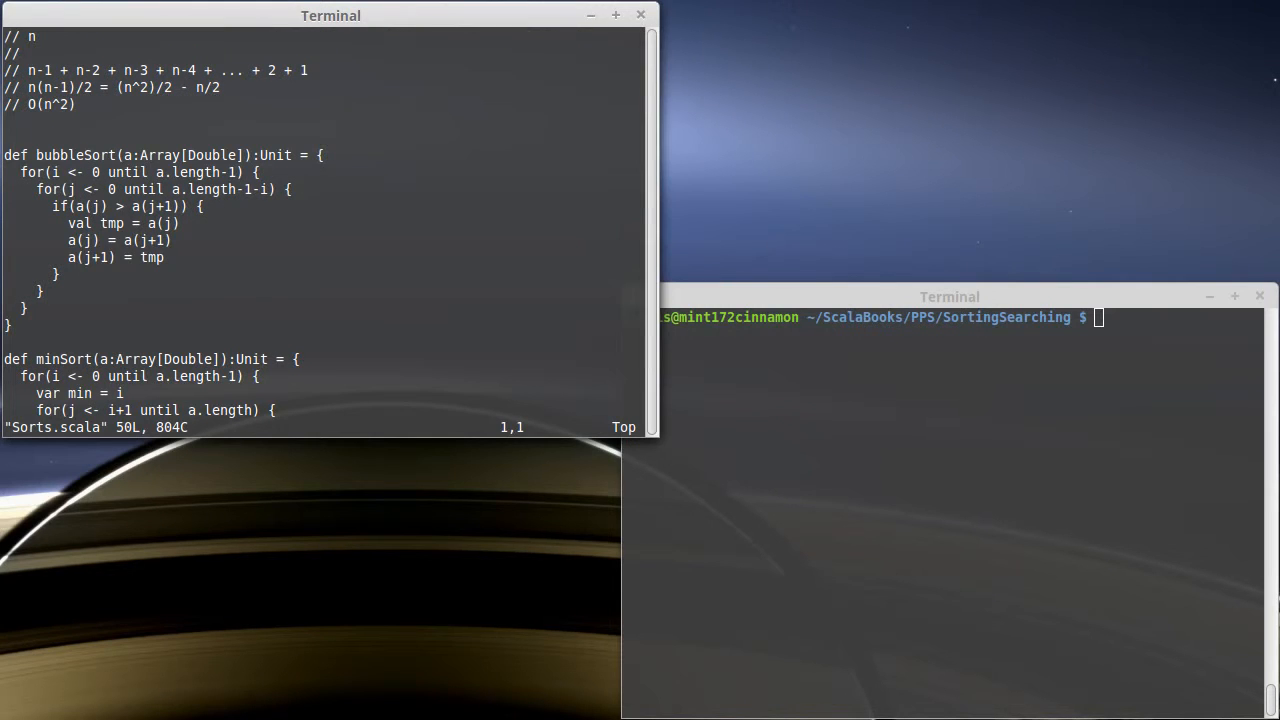
scroll(down, 3)
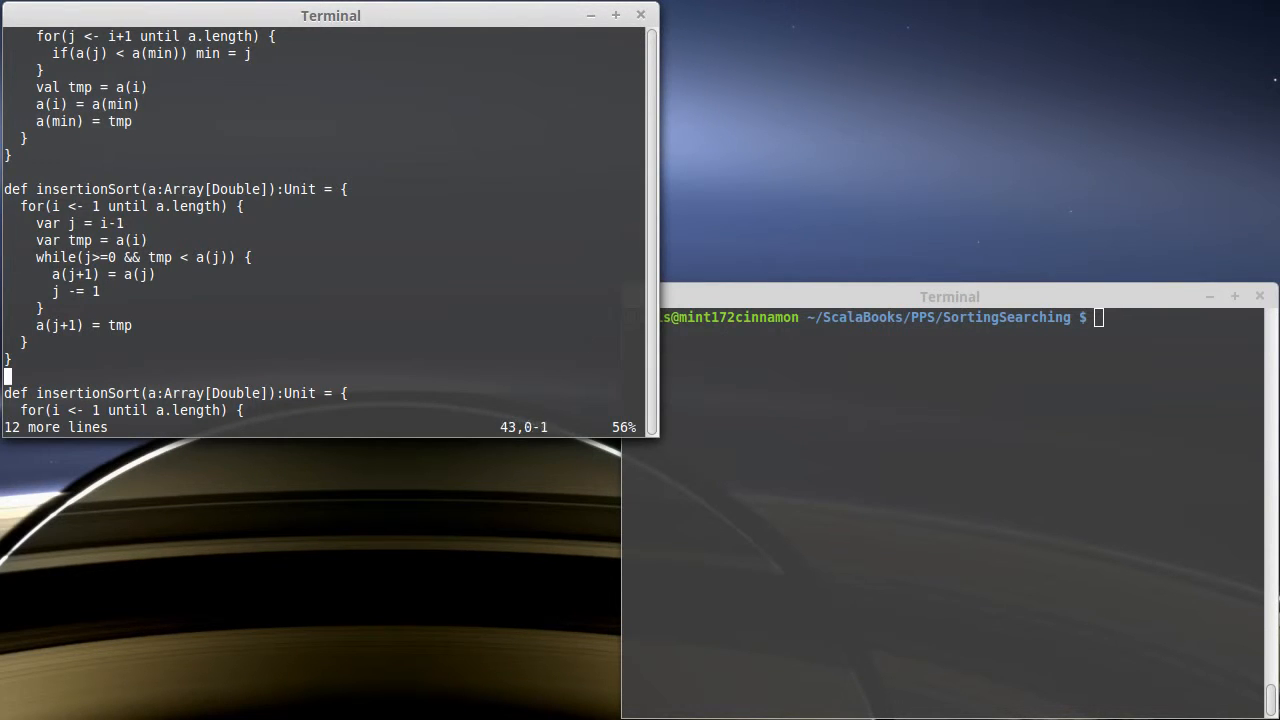
scroll(down, 3)
text(hell)
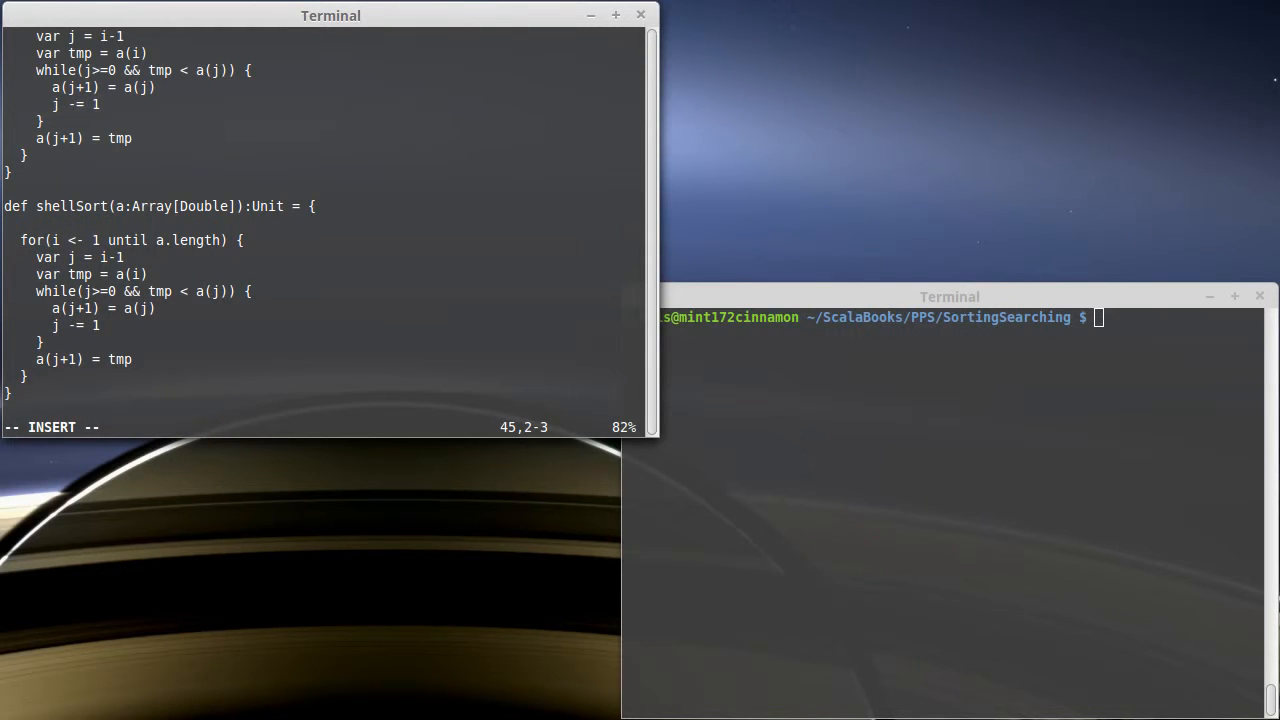
Step: Add var gap = a.length/2 and wrap the insertion pass in while(gap >= 1) { ... }, then save
text(var gap = a.l)
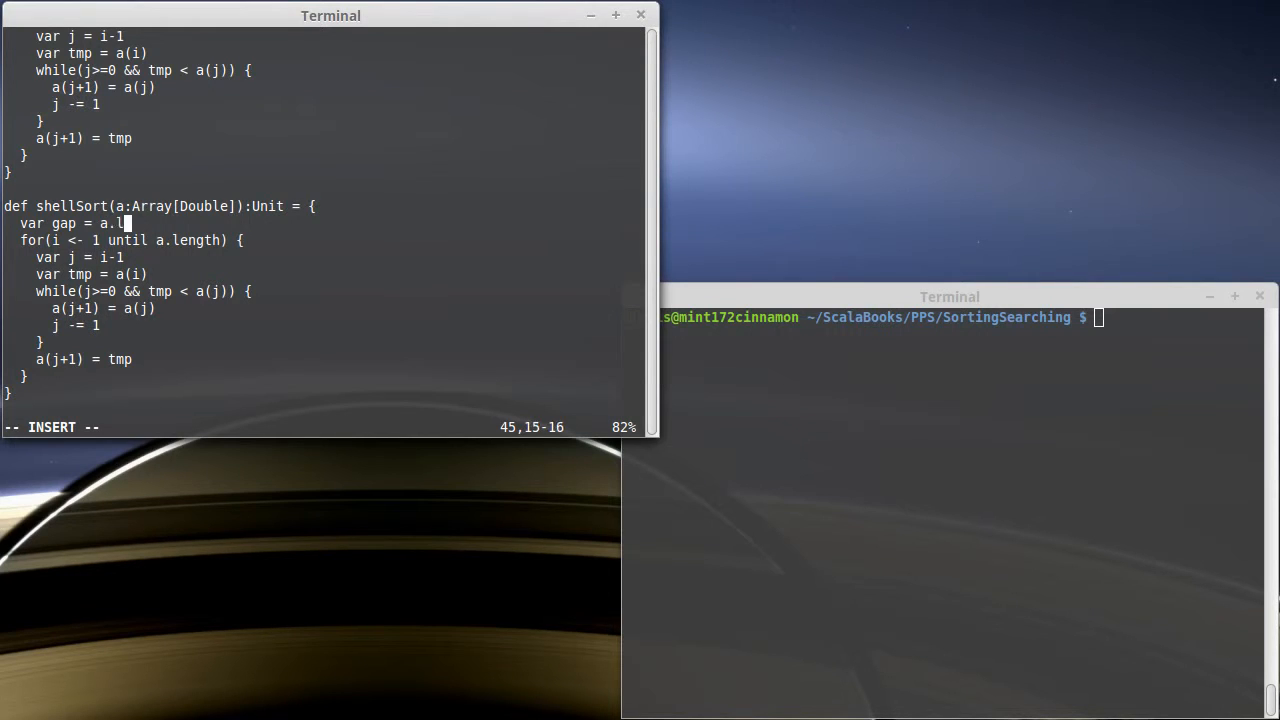
text(ength/2)
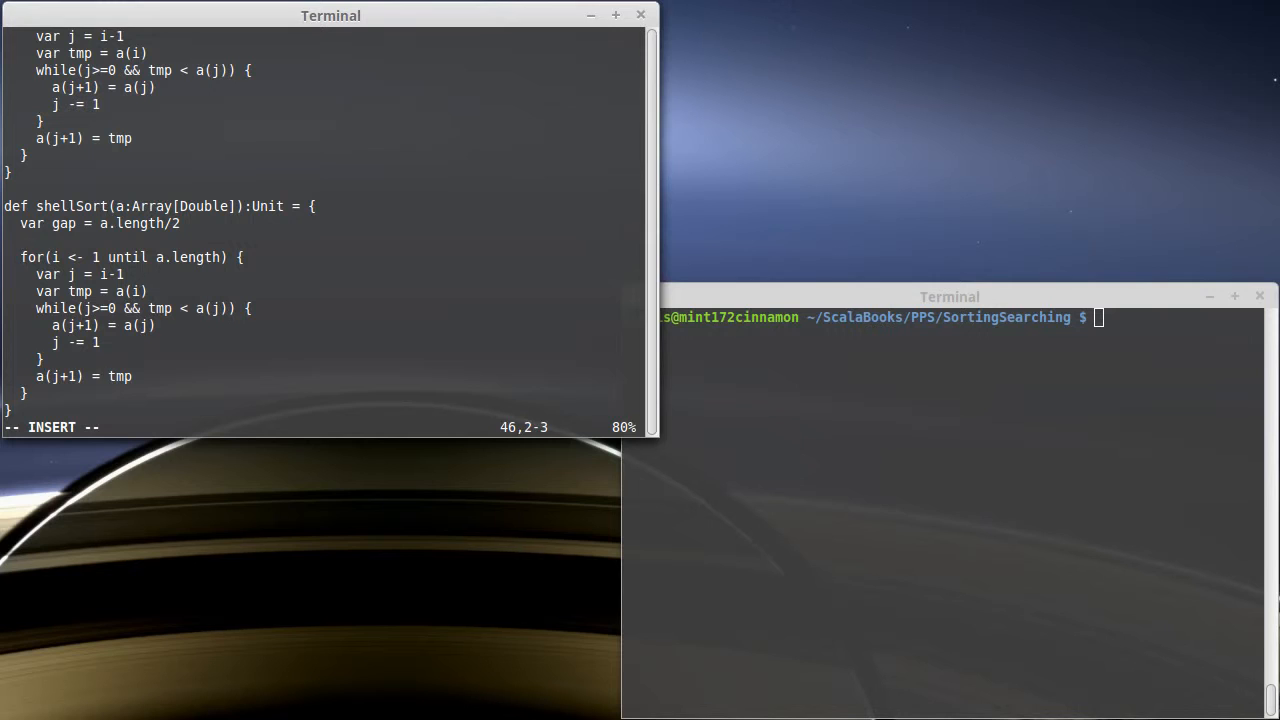
text(while()
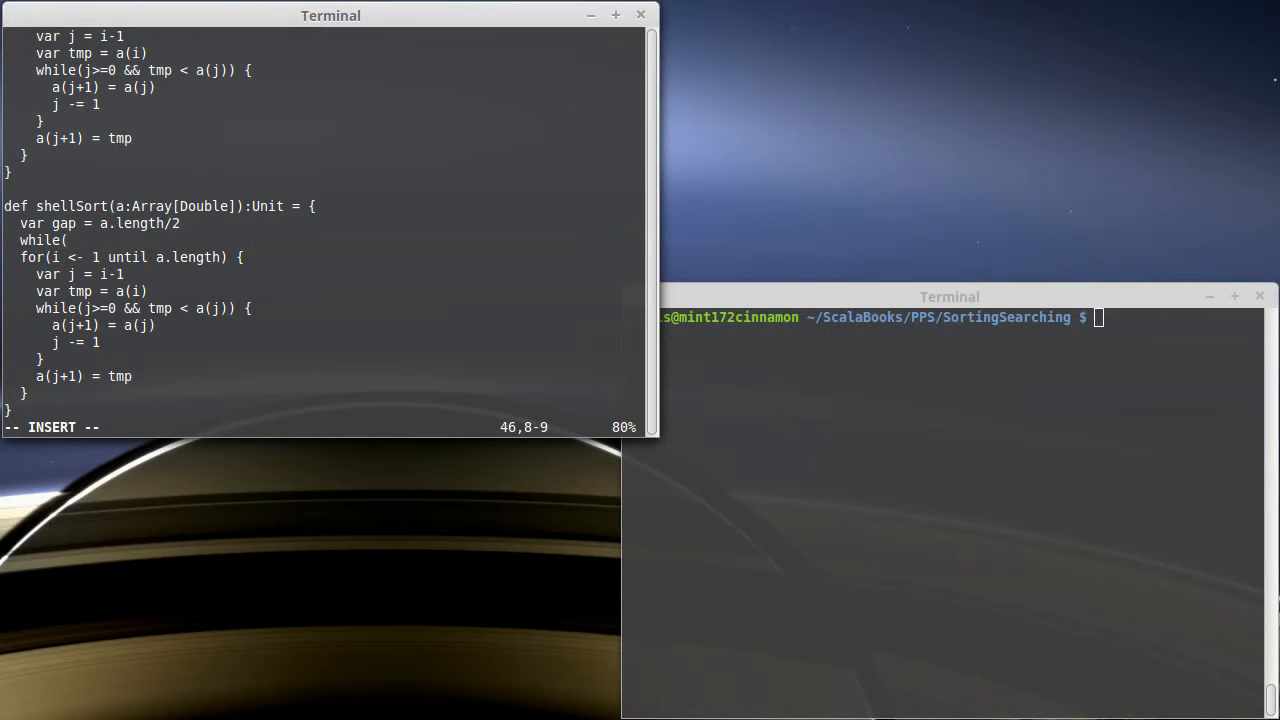
text(gap >= 1)
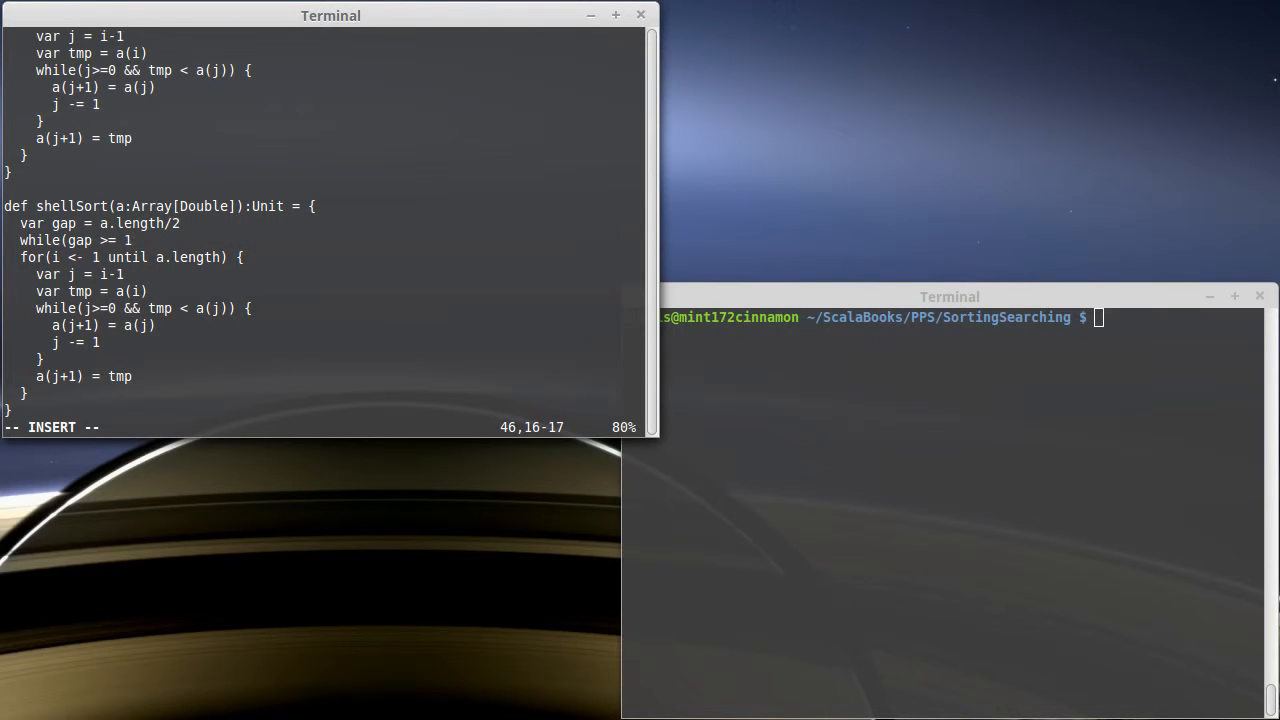
text({)
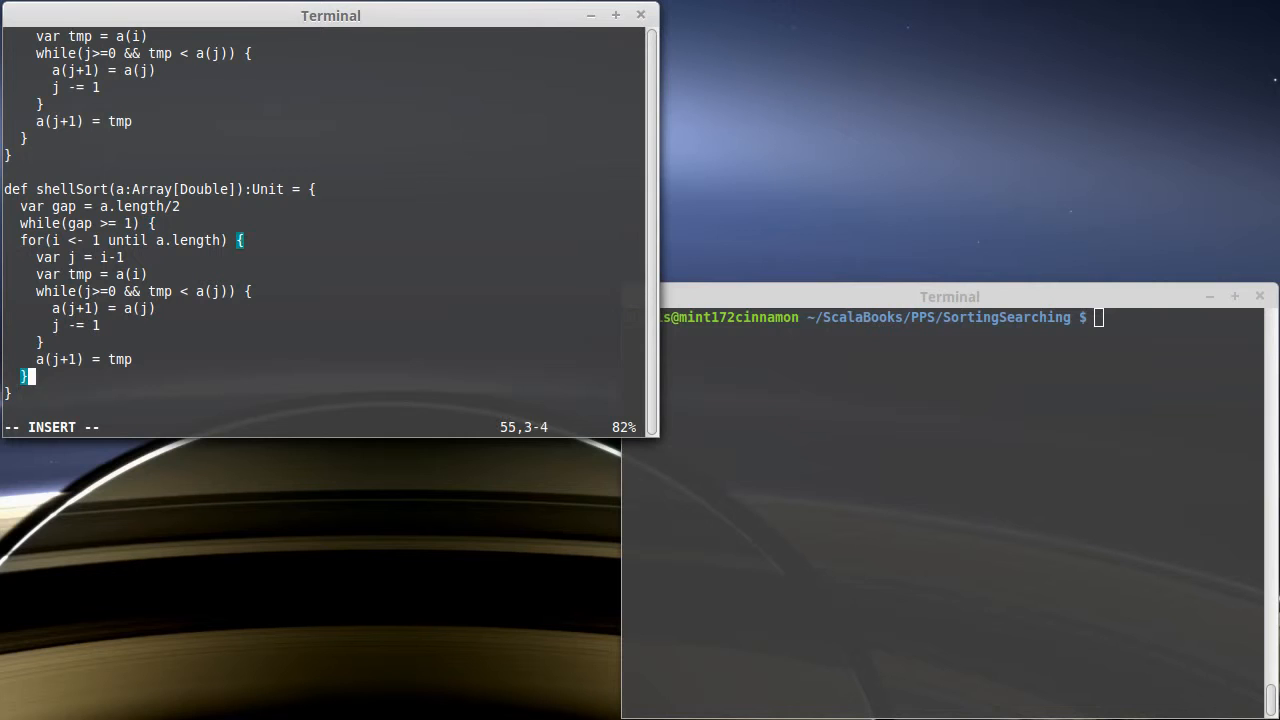
key(Escape)
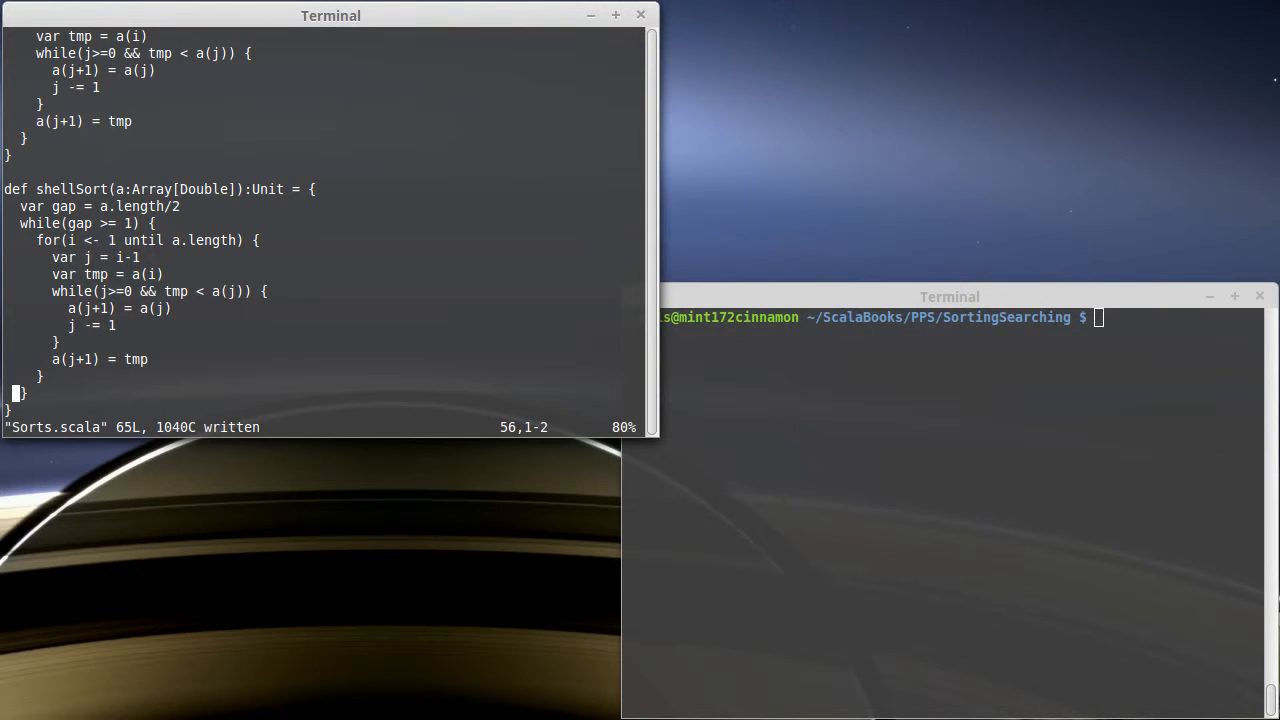
key(Up)
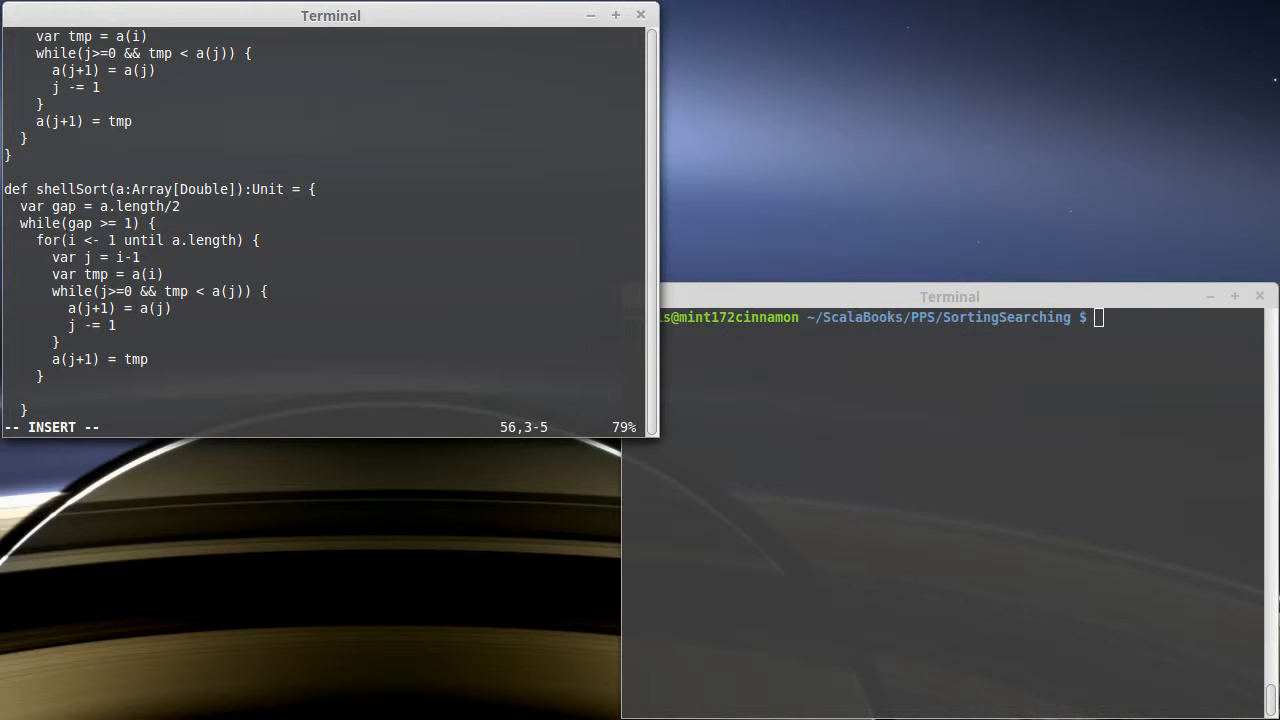
Step: End the gap loop with gap = (gap/2.2).round.toInt
text(gap =)
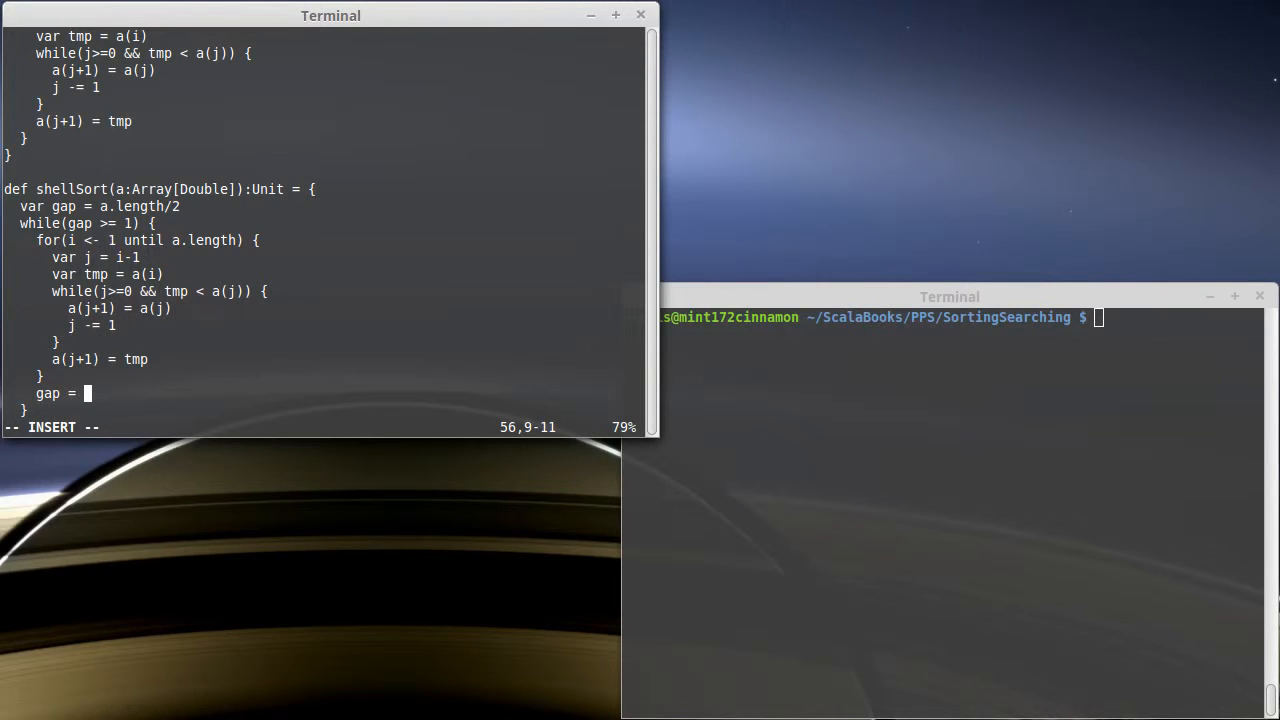
text((gap/2.2)
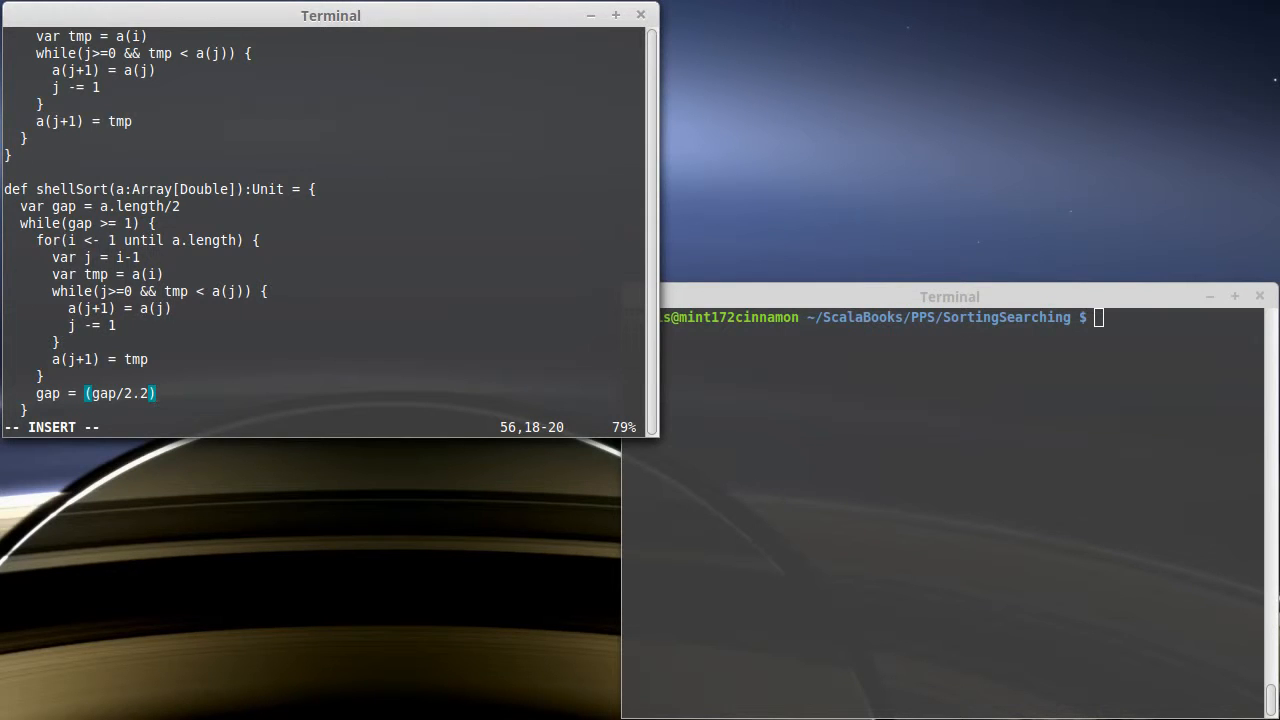
text(.)
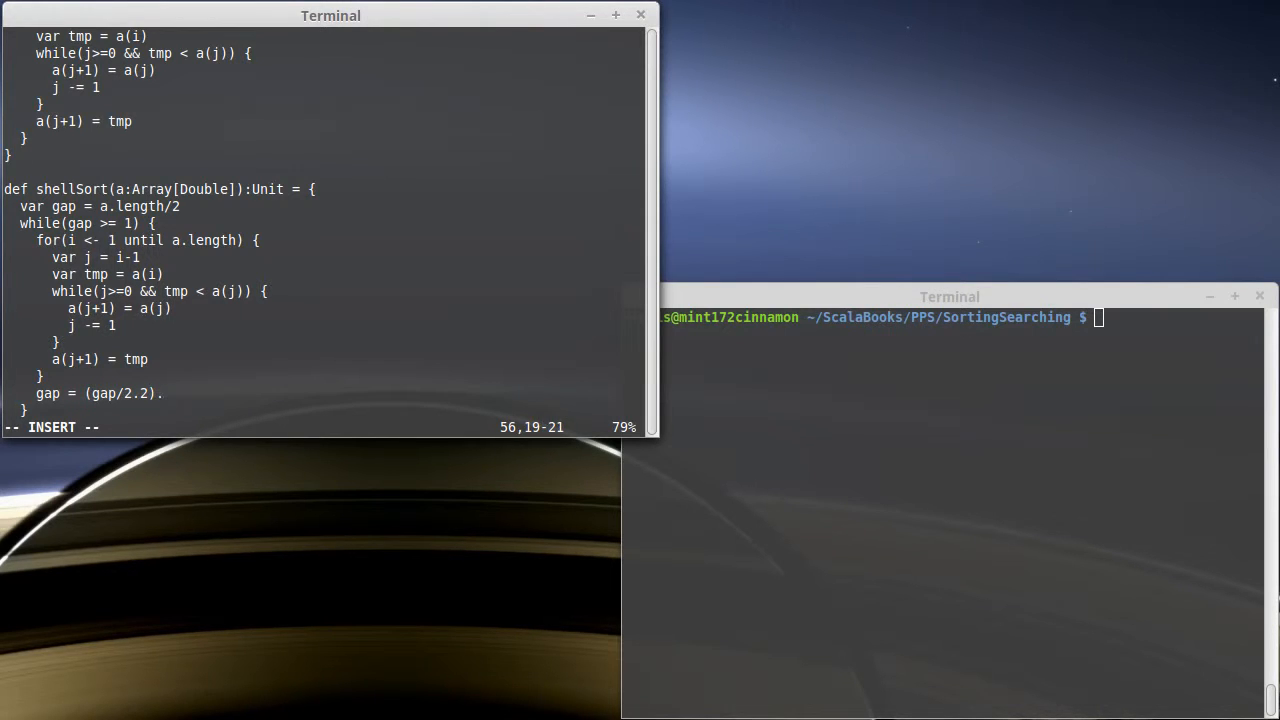
text(round)
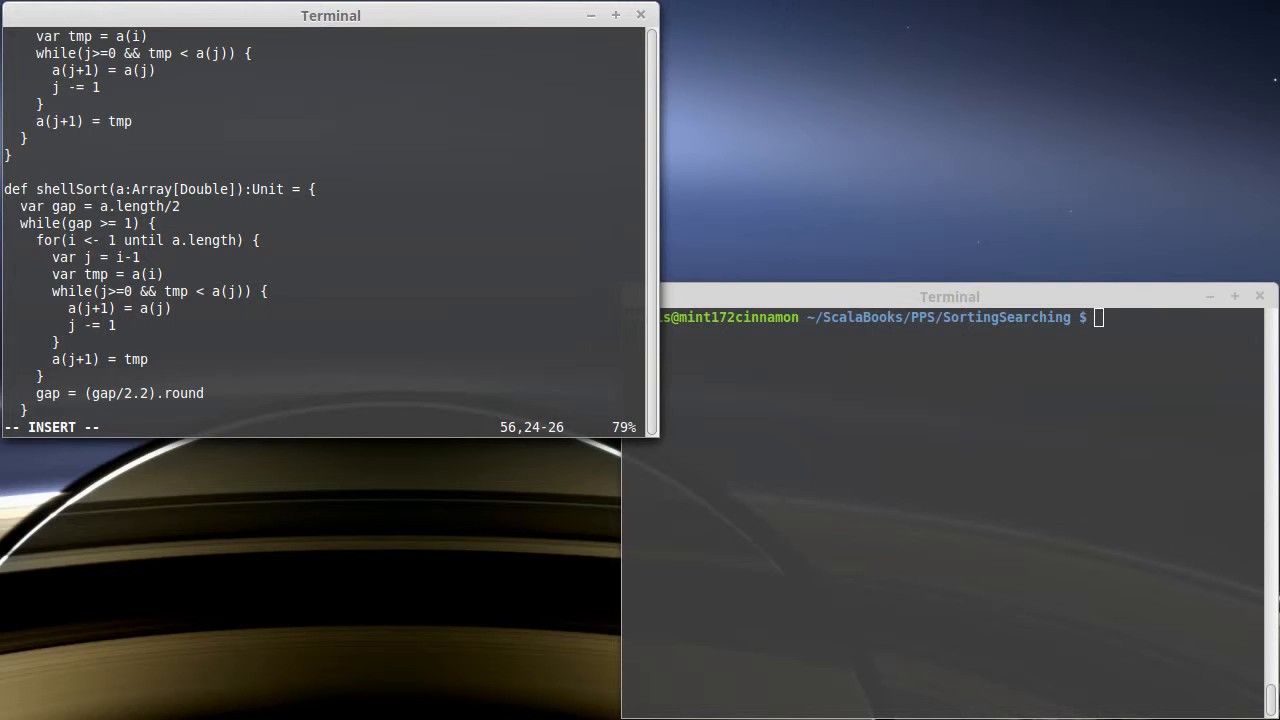
text(.toInt)
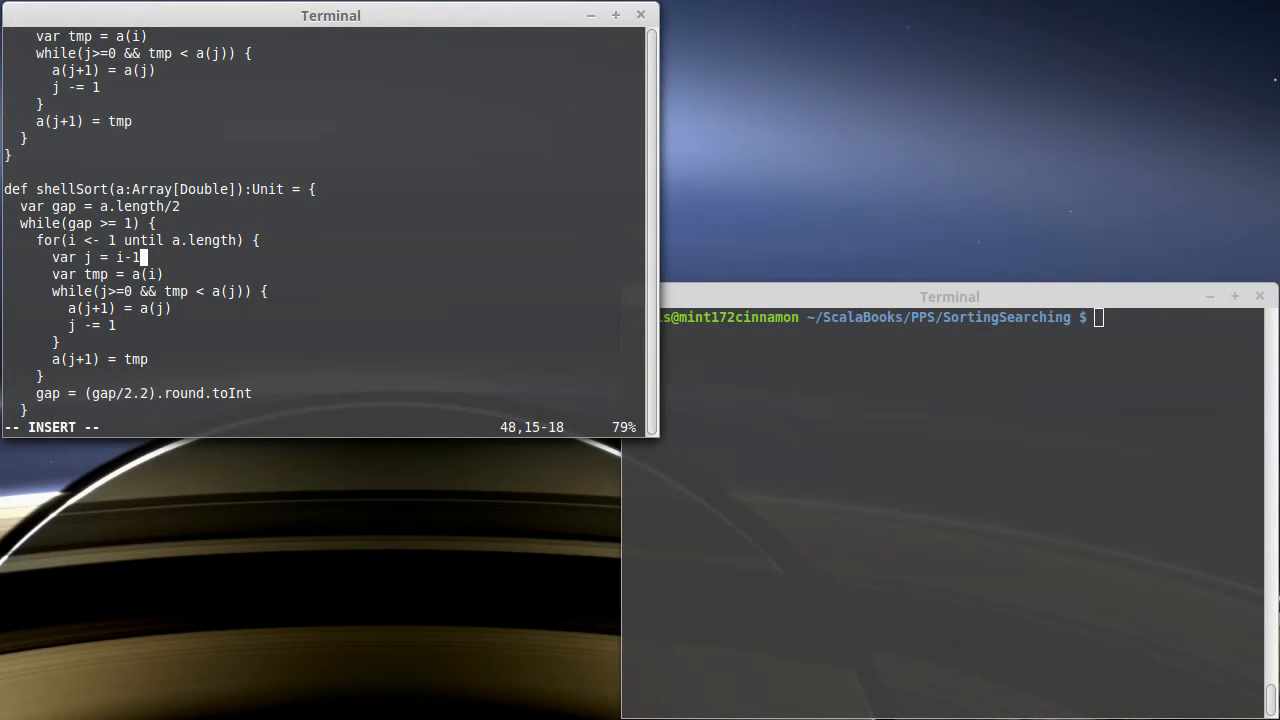
Step: Make the inner loops step by gap: j = i-gap, shift to a(j+gap), j -= gap; save
key(Left)
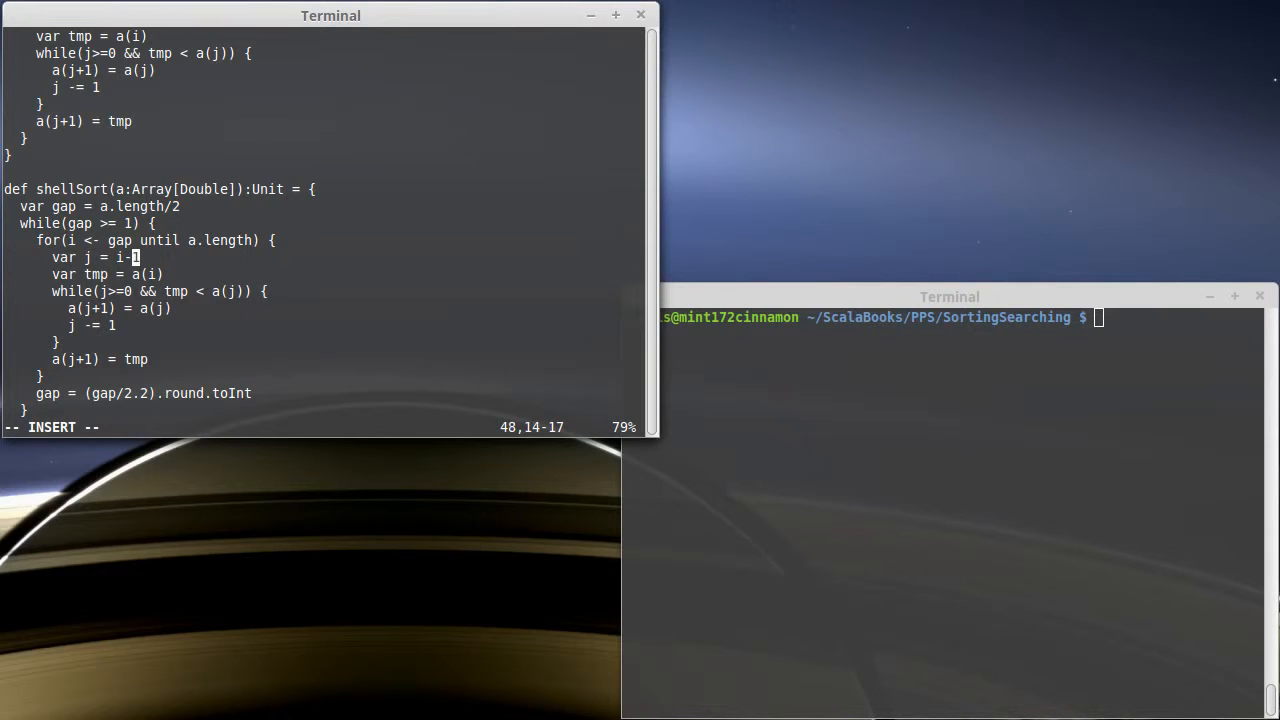
text(gap)
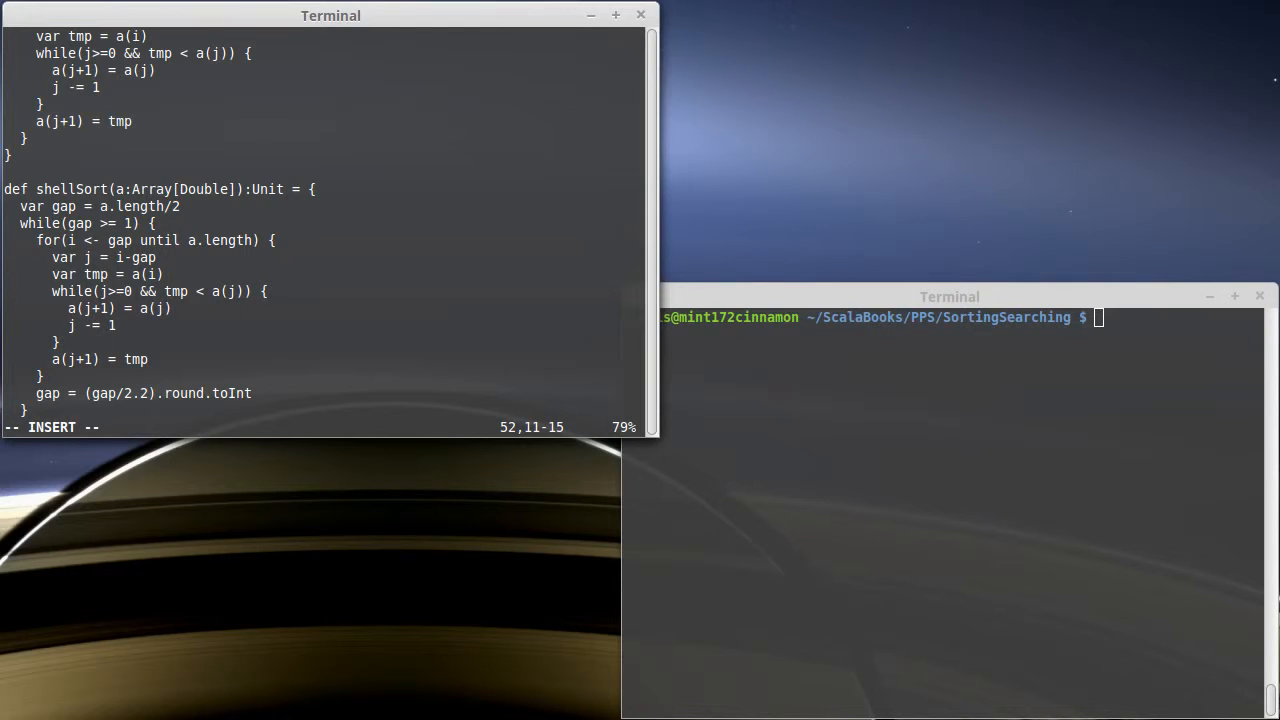
text(gap)
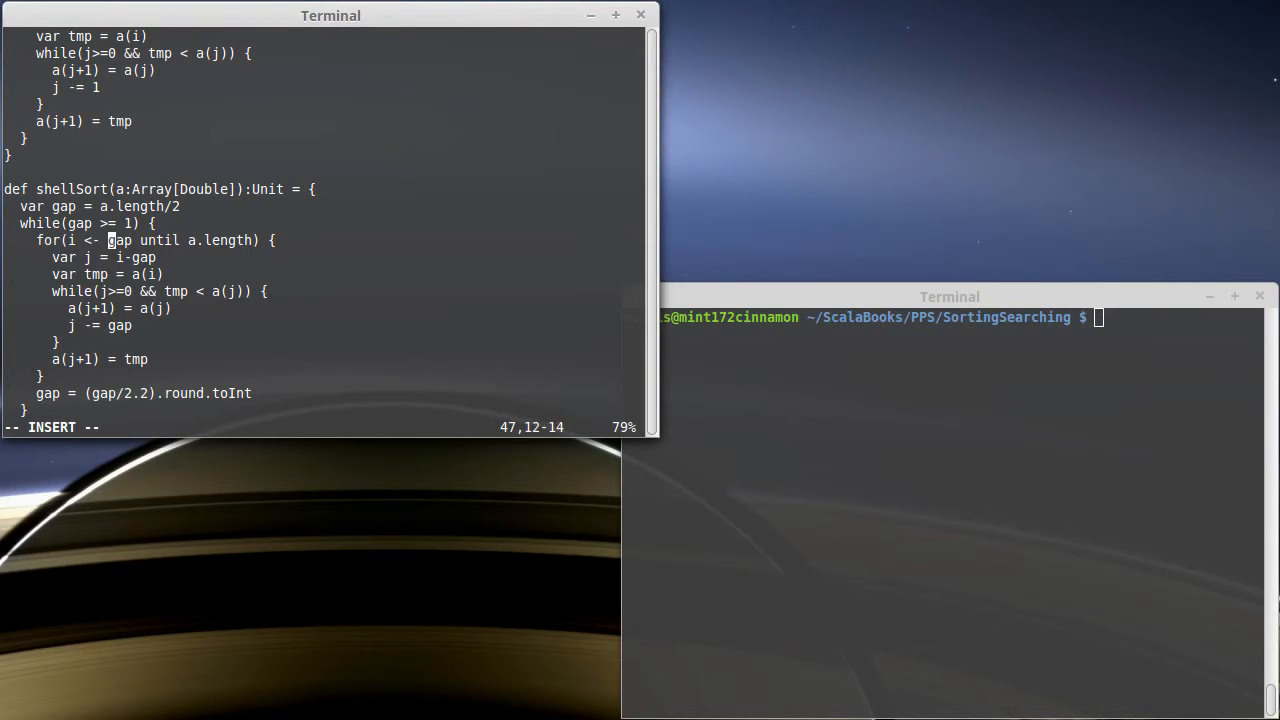
key(Right)
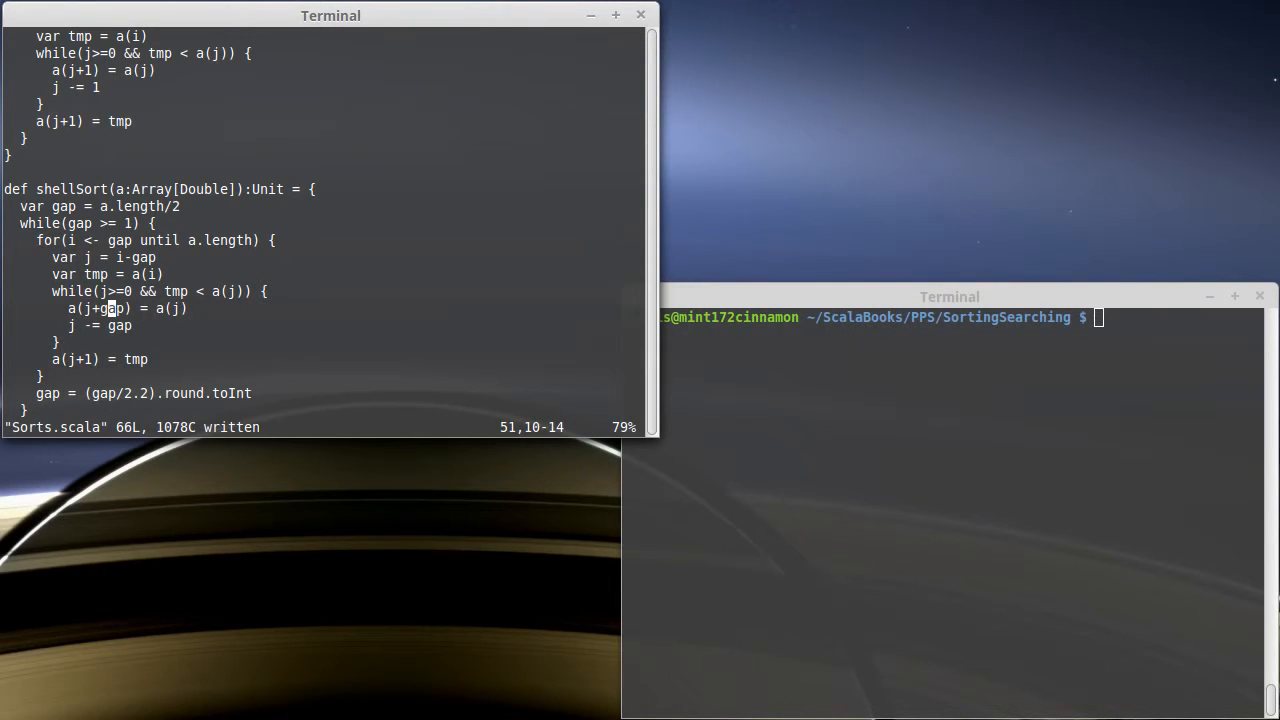
key(Down)
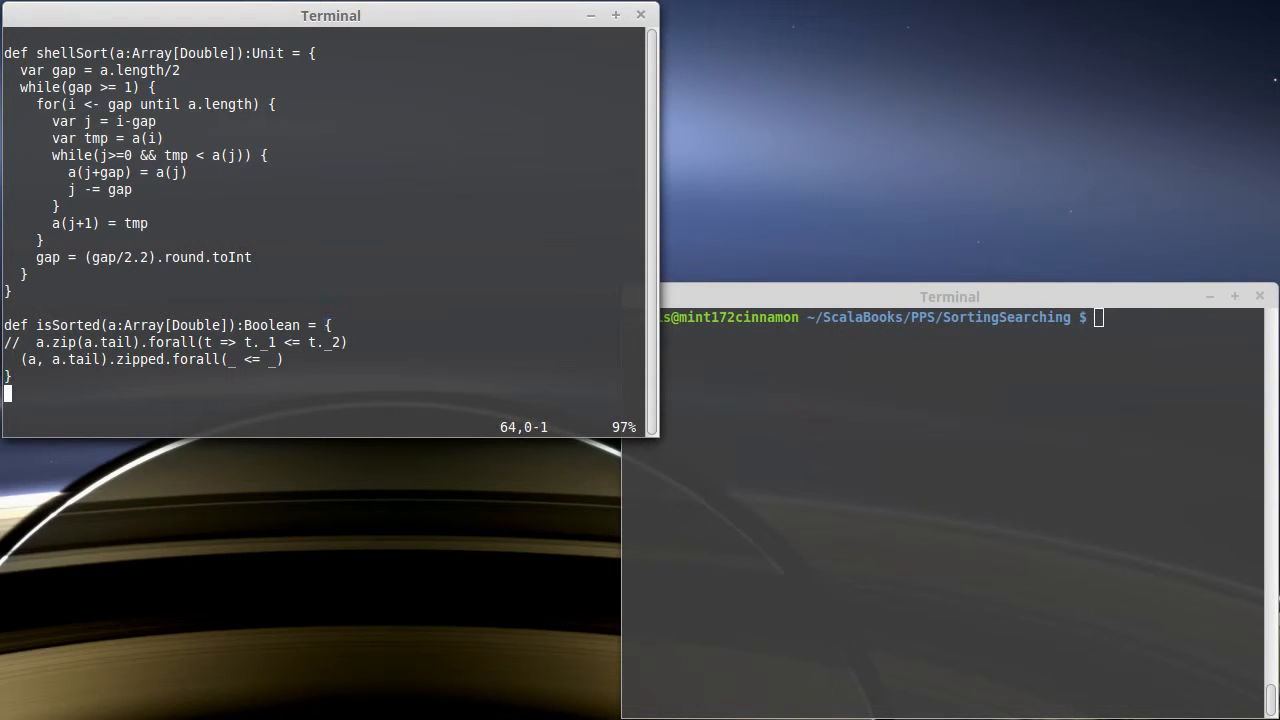
Step: Start the Scala REPL and :load Sorts.scala
scroll(down, 3)
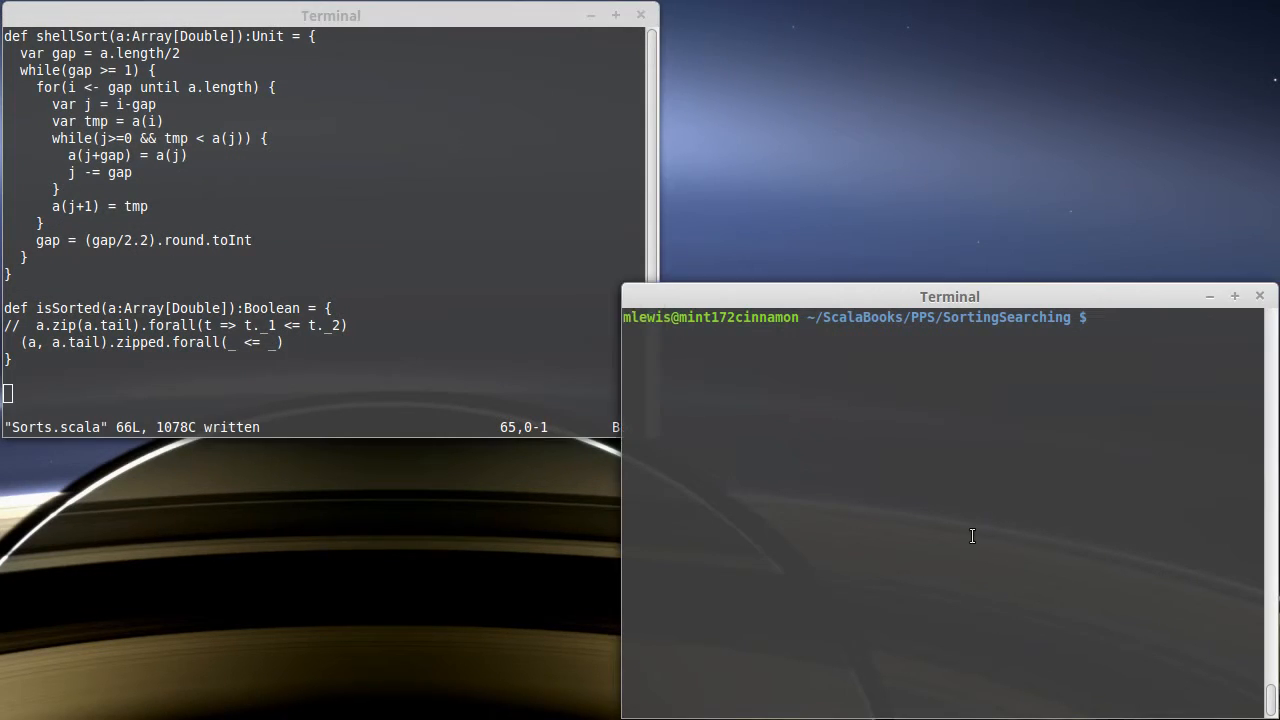
text(scala)
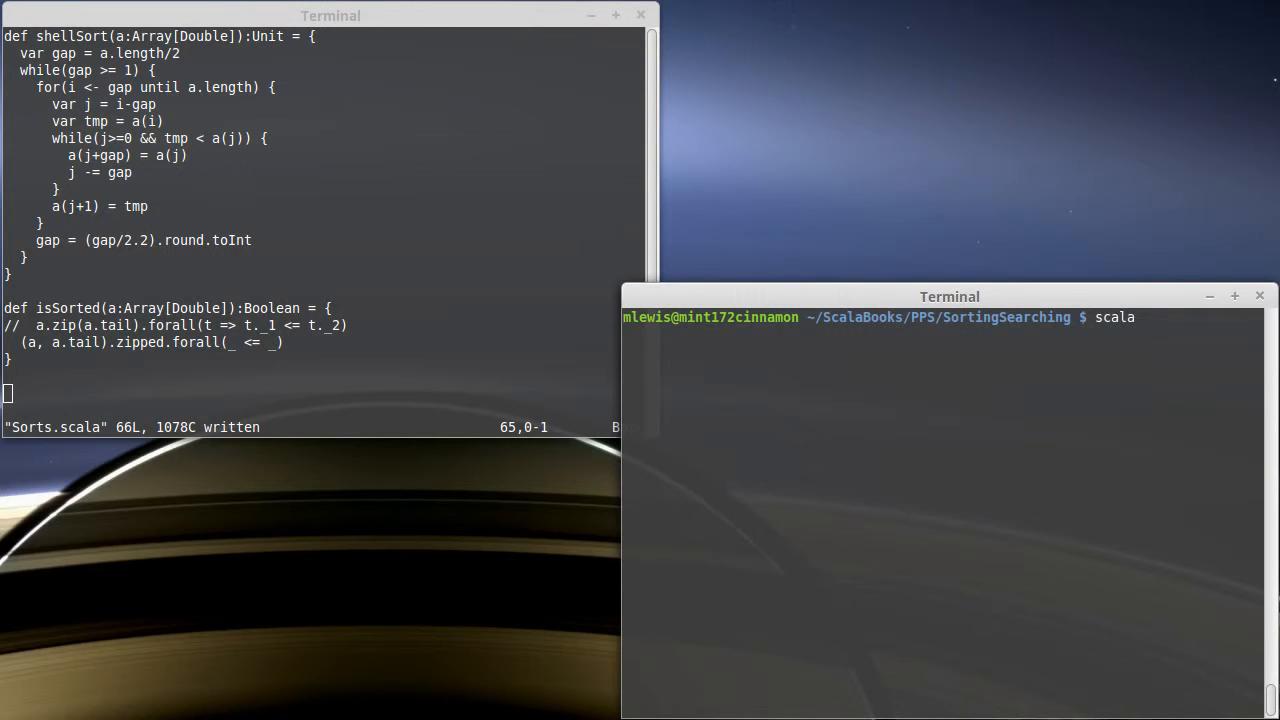
key(Return)
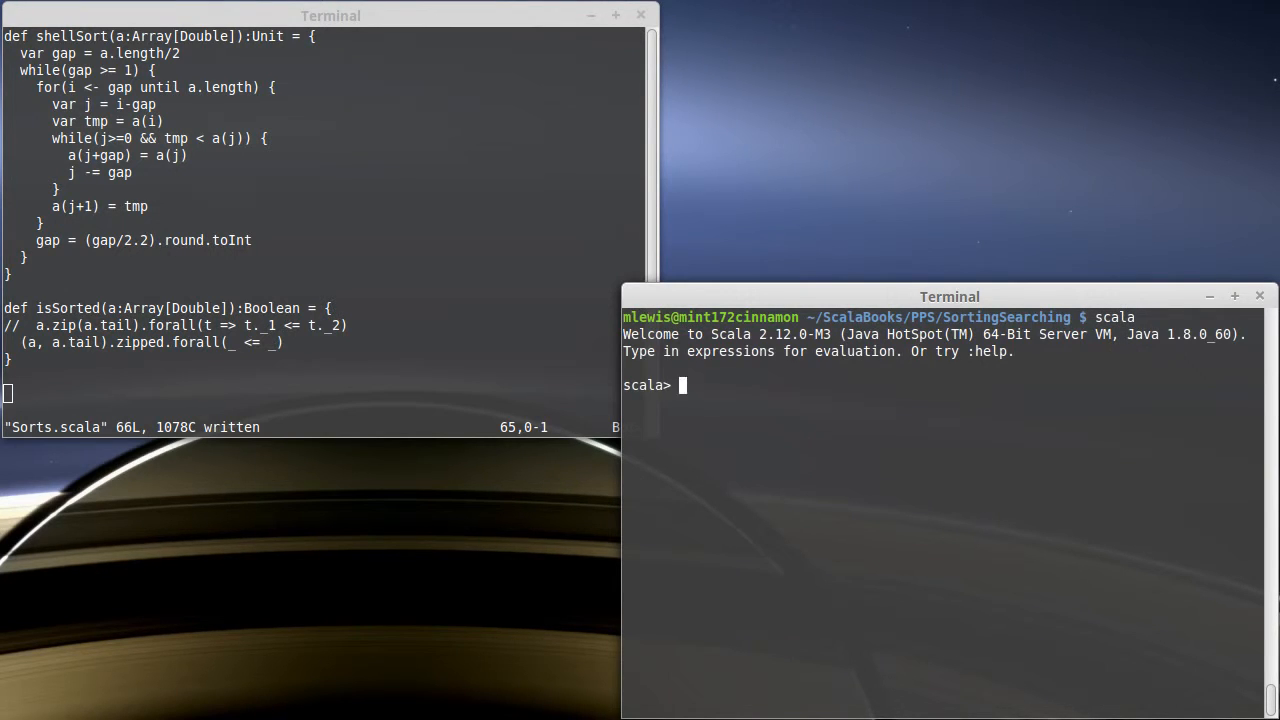
text(:load)
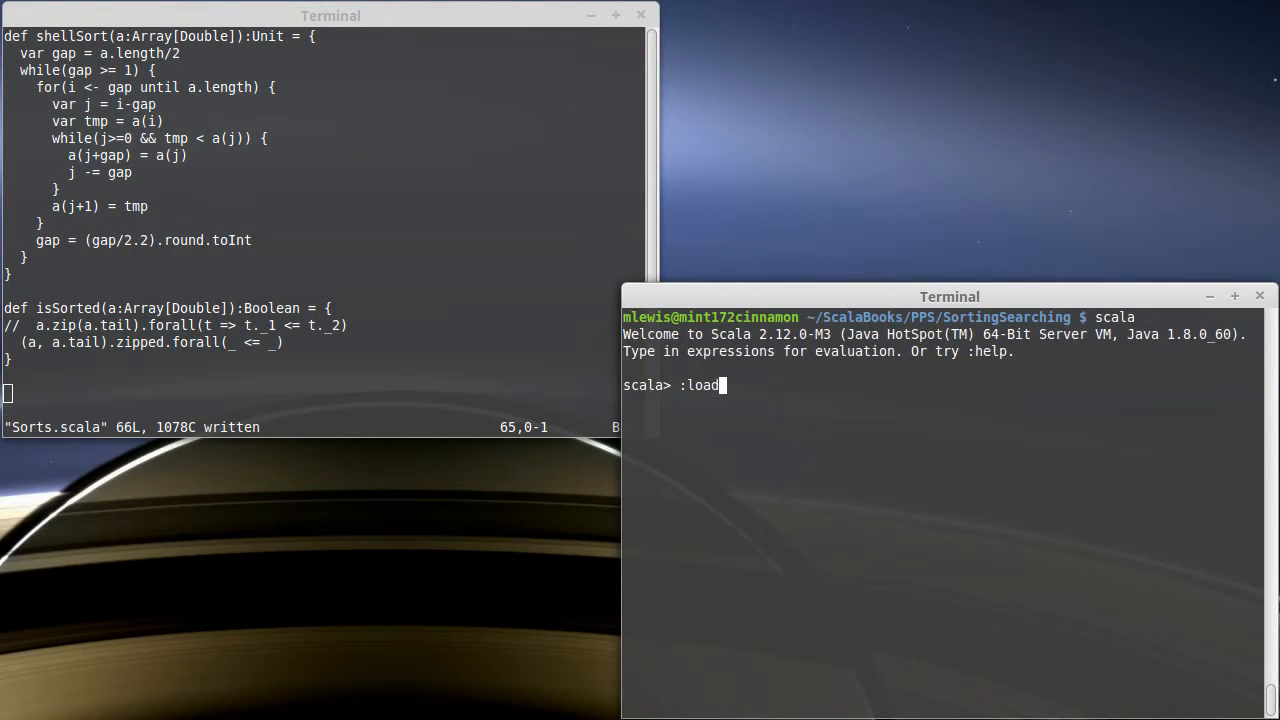
text(Sorts.scala)
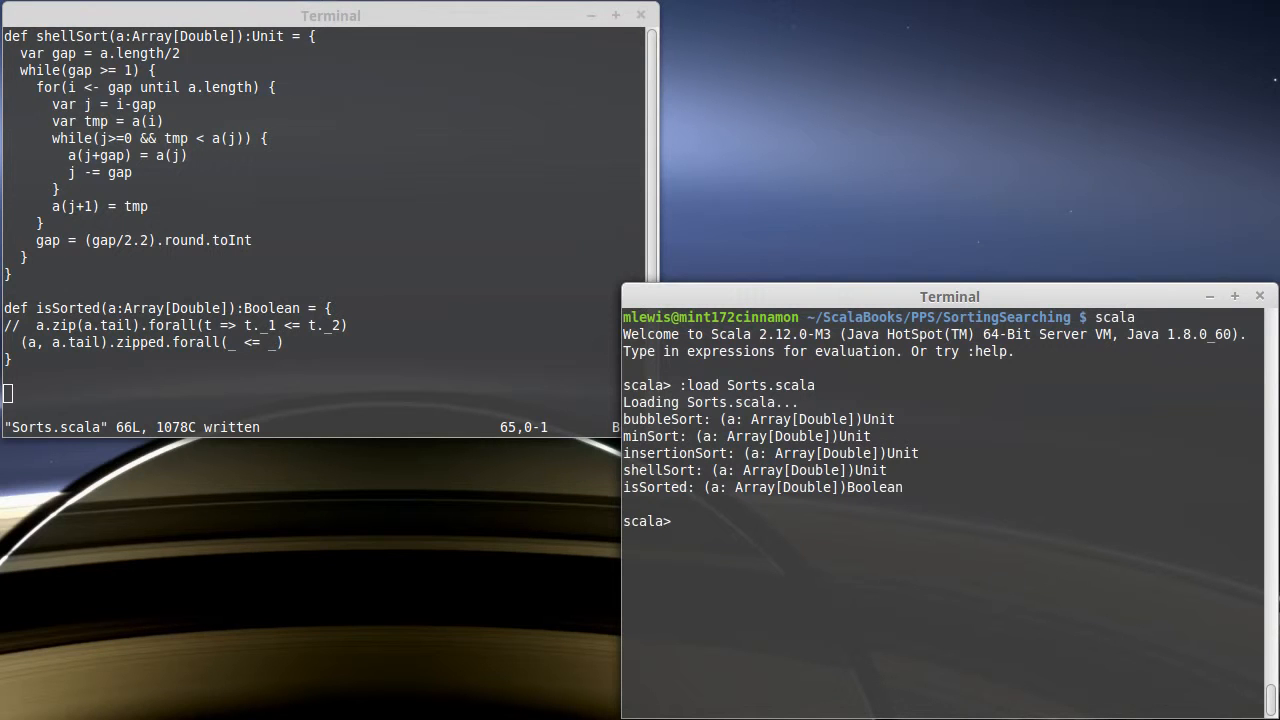
Step: Define arr = Array.fill(10)(math.random) and call shellSort(arr), hitting an index error of -4
text(val arr =)
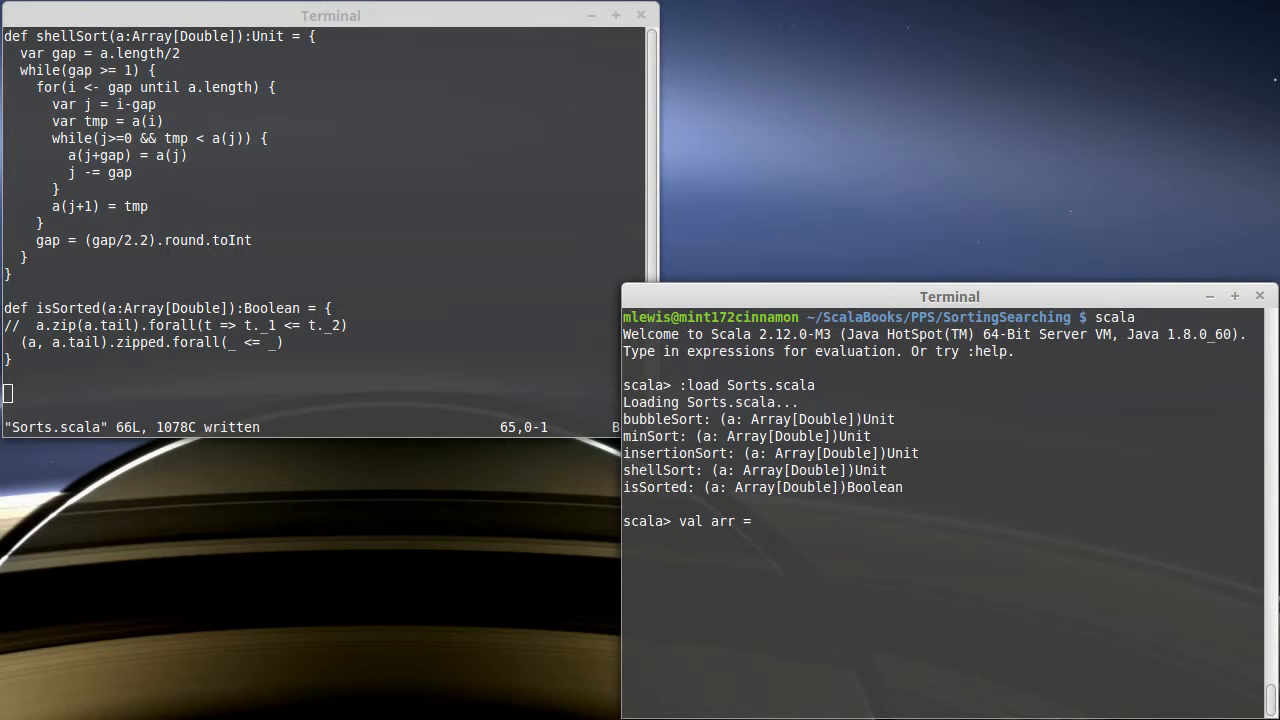
text(Array.fill)
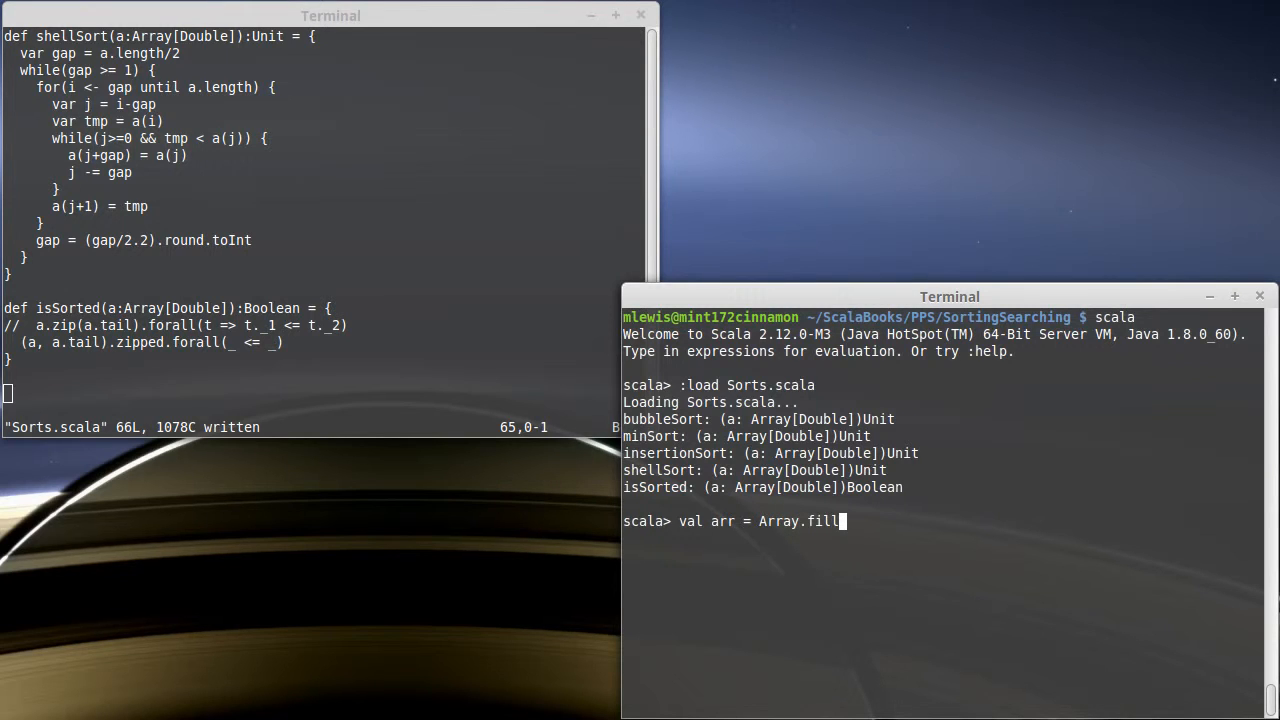
text((10))
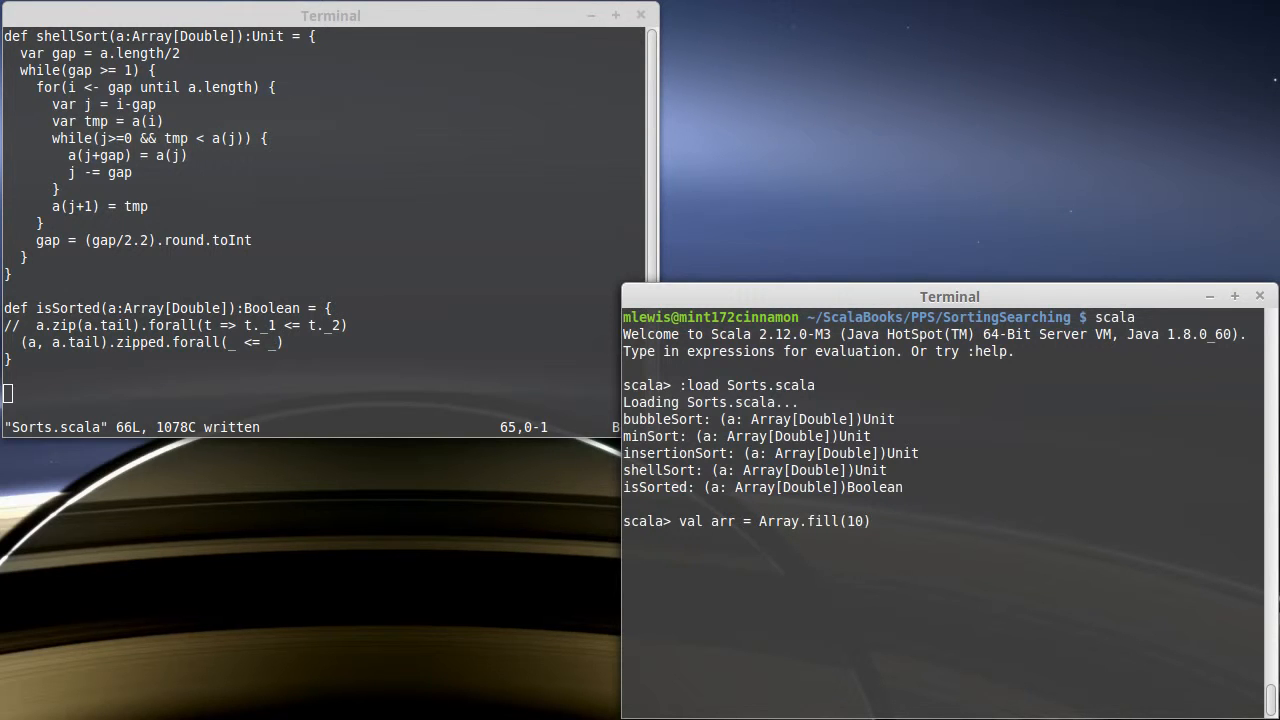
text((math.random)
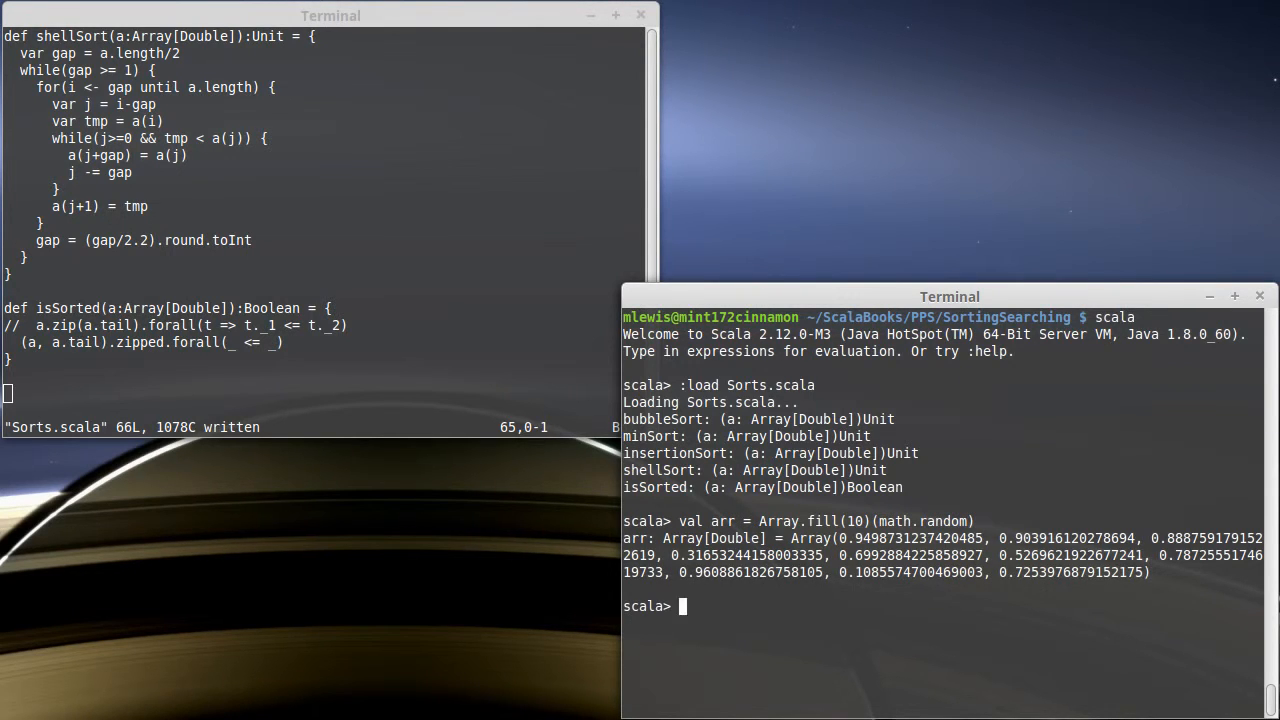
text(shellSort)
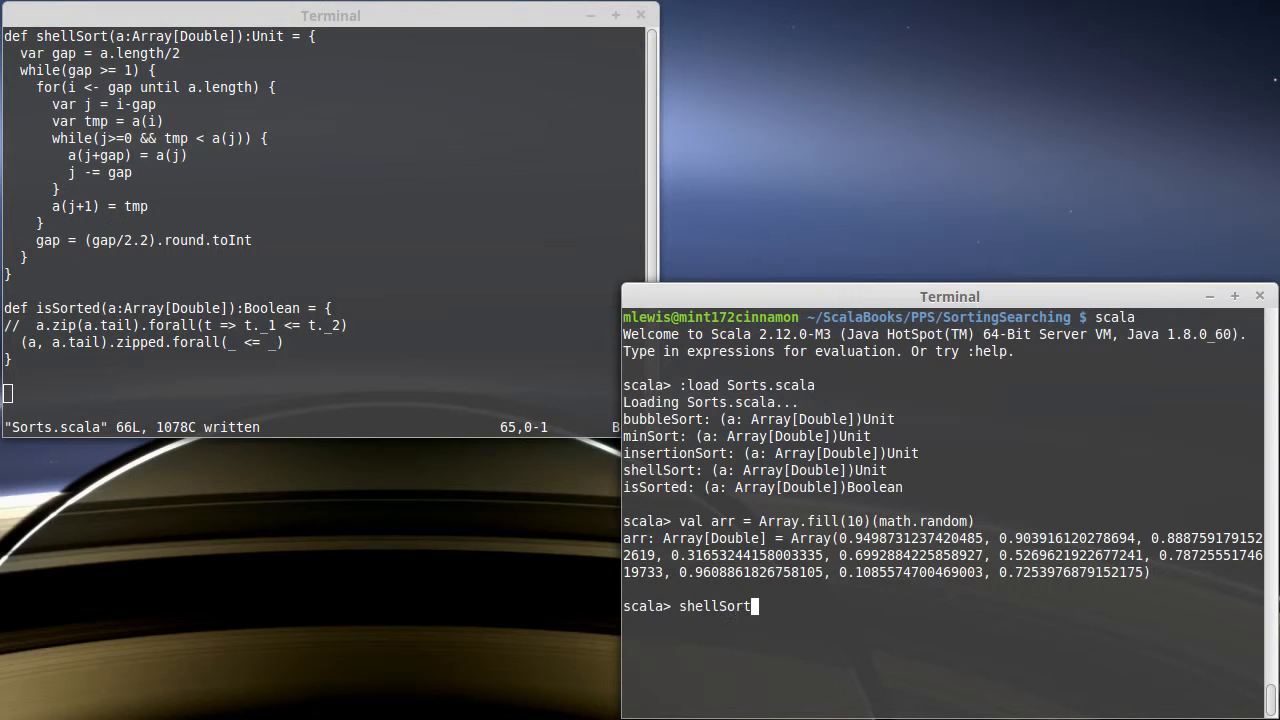
text((arr))
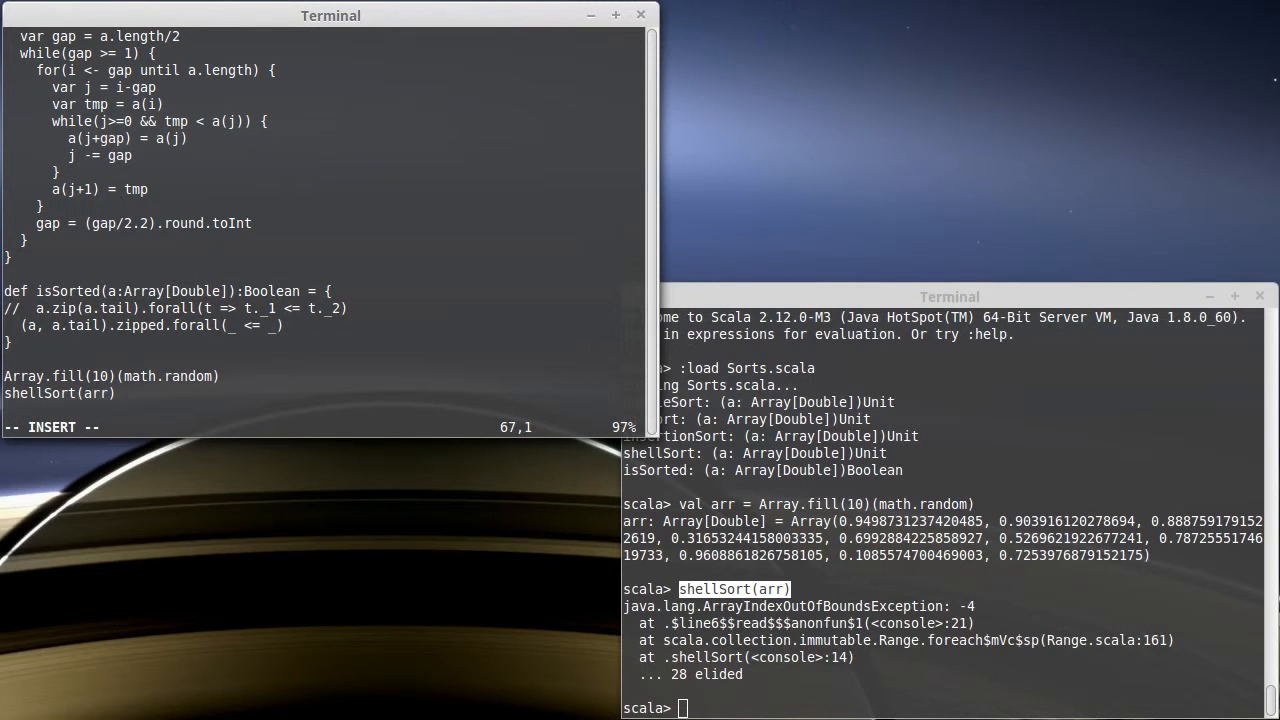
Step: Append test lines that shell sort a ten-element random array and println(arr.mkString(","))
text(arr.fo)
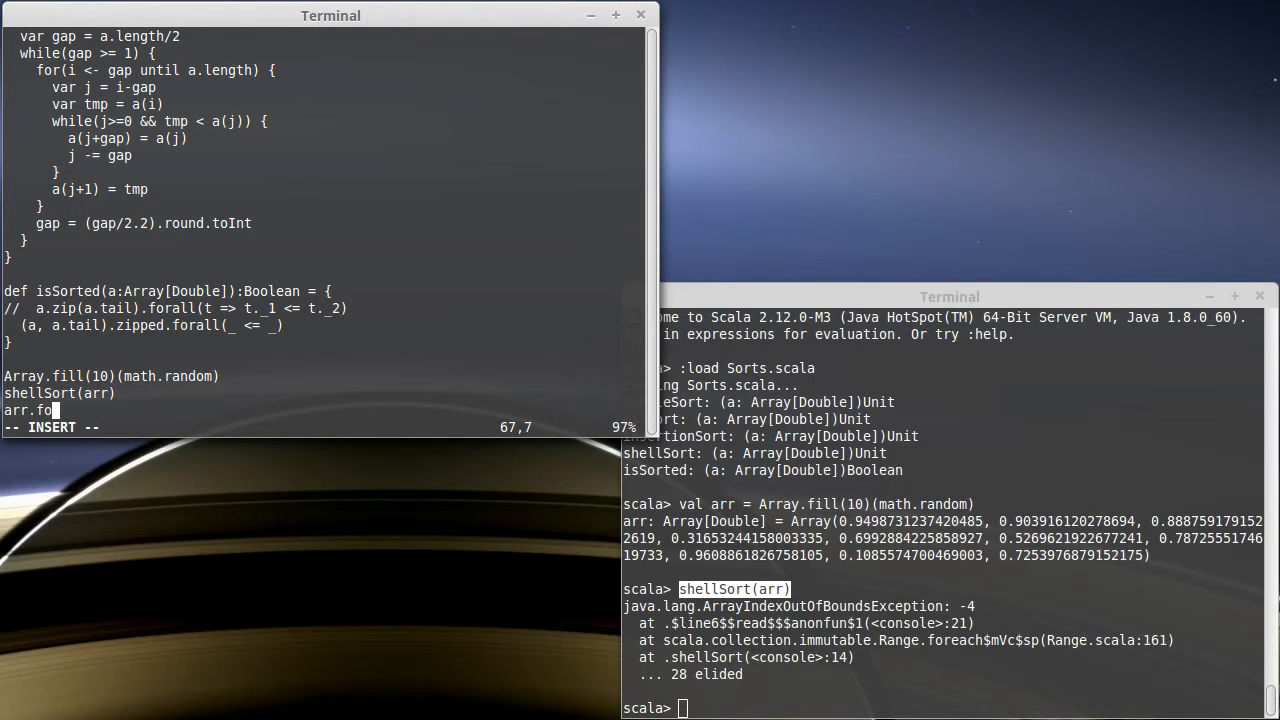
text(println)
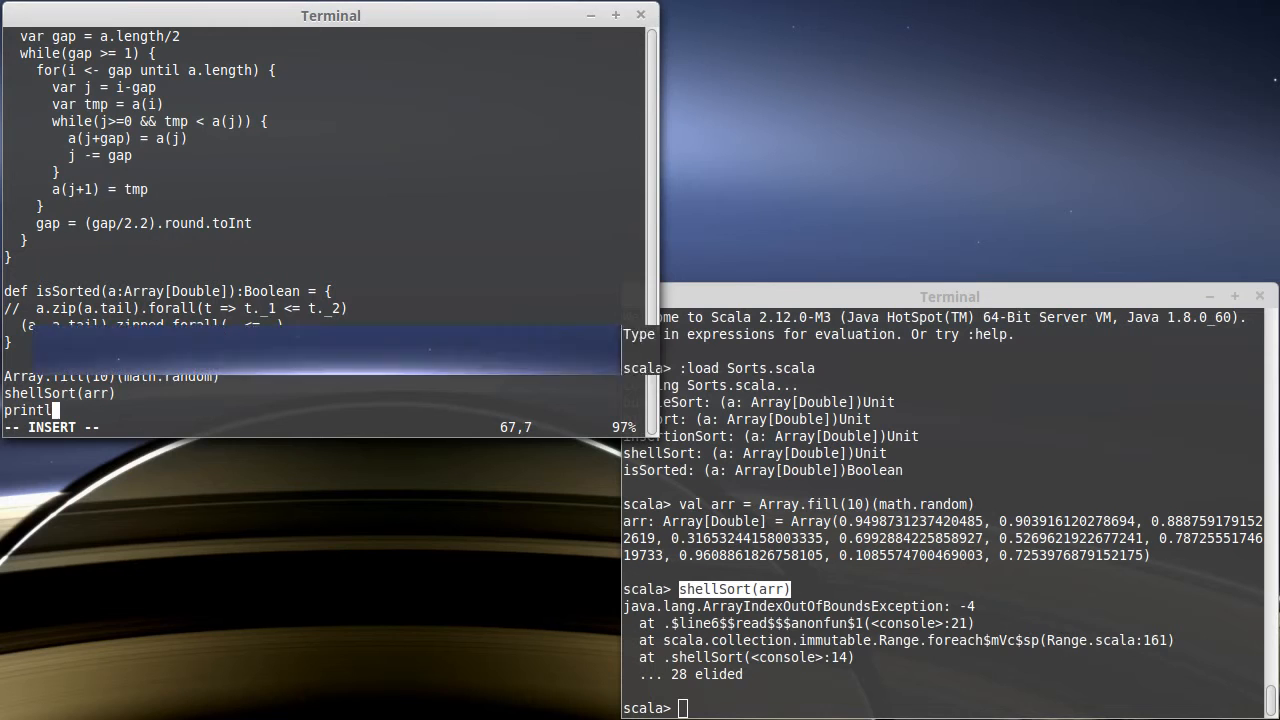
text((arr.mk)
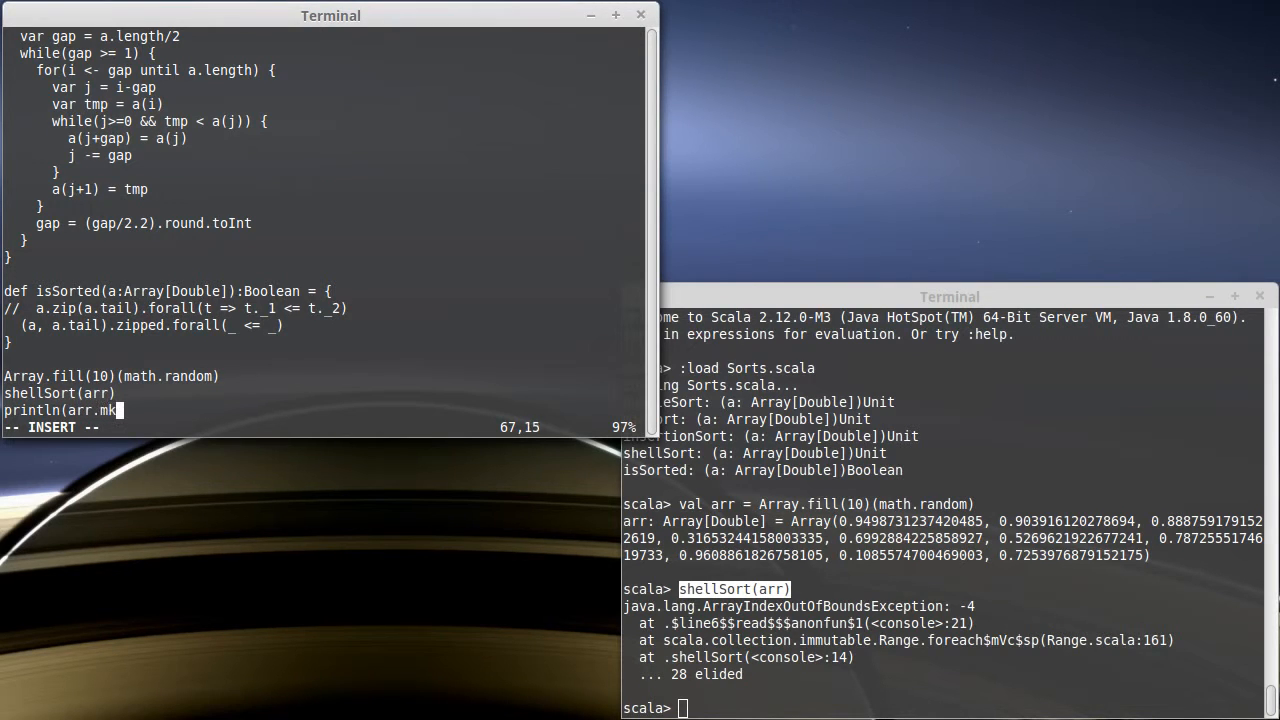
text(String(")
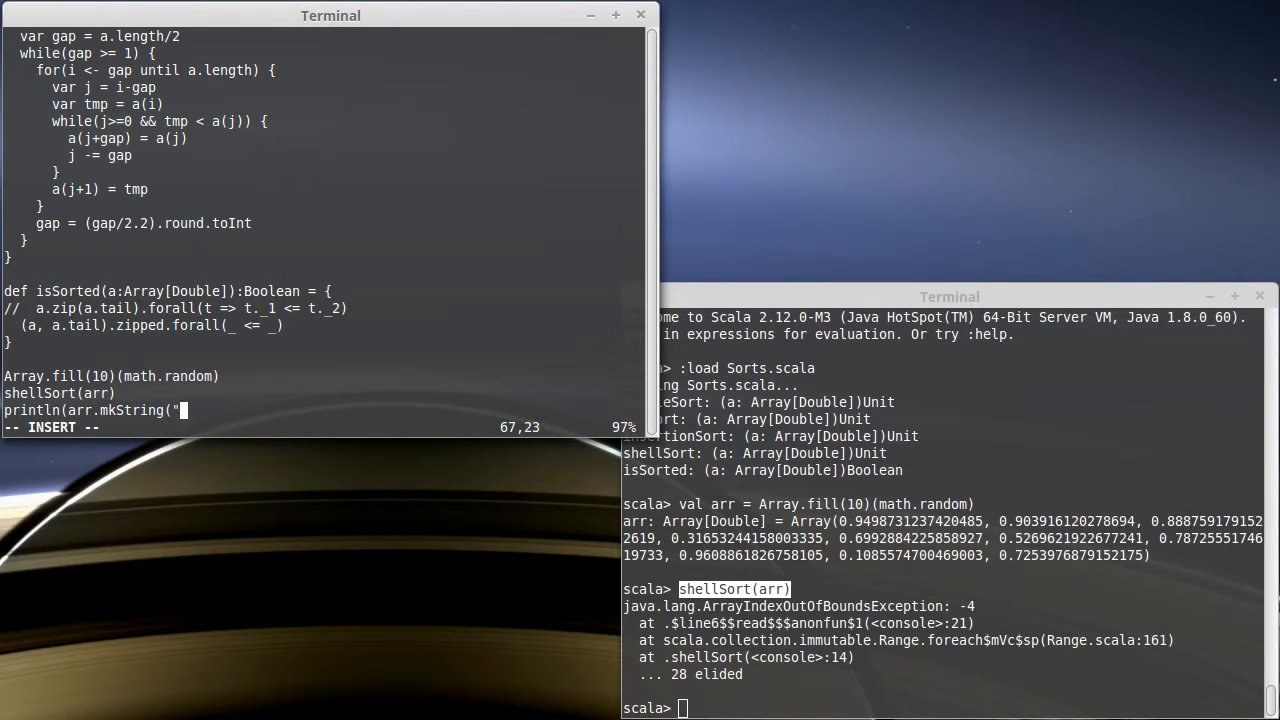
text(,")
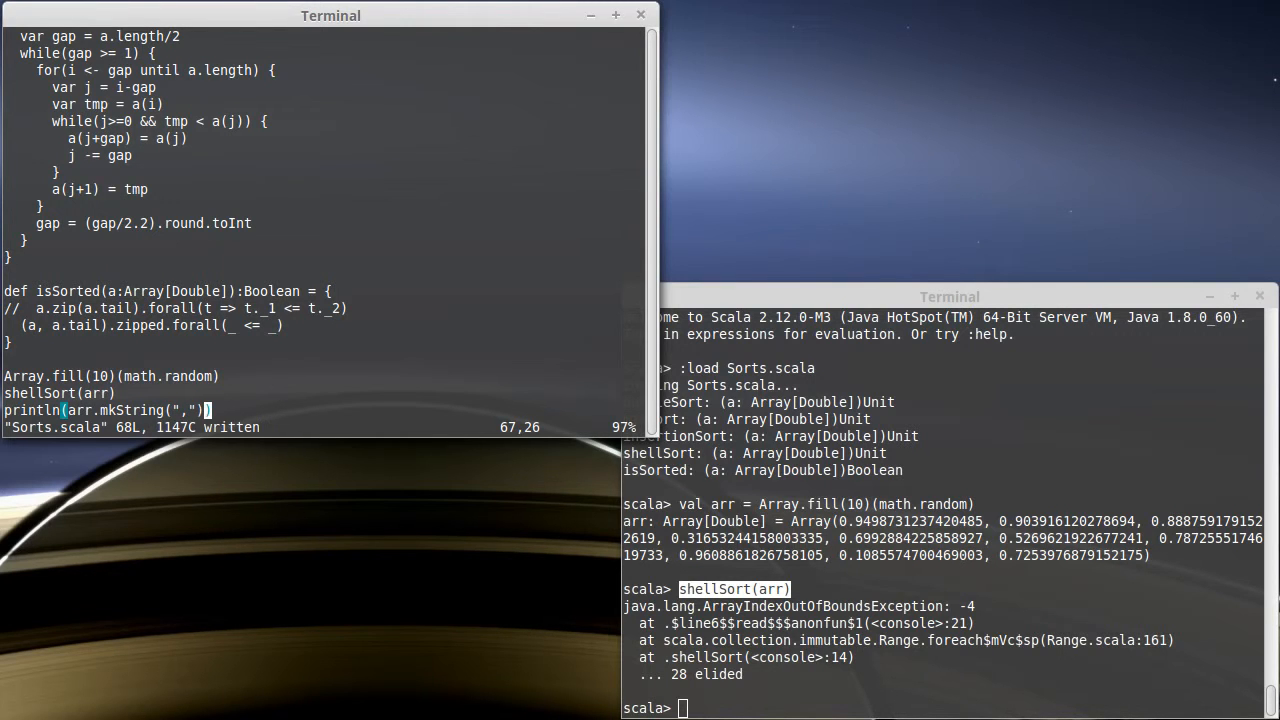
Step: Quit the REPL and run scala Sorts.scala, reproducing the -4 error at line 54
text(:q)
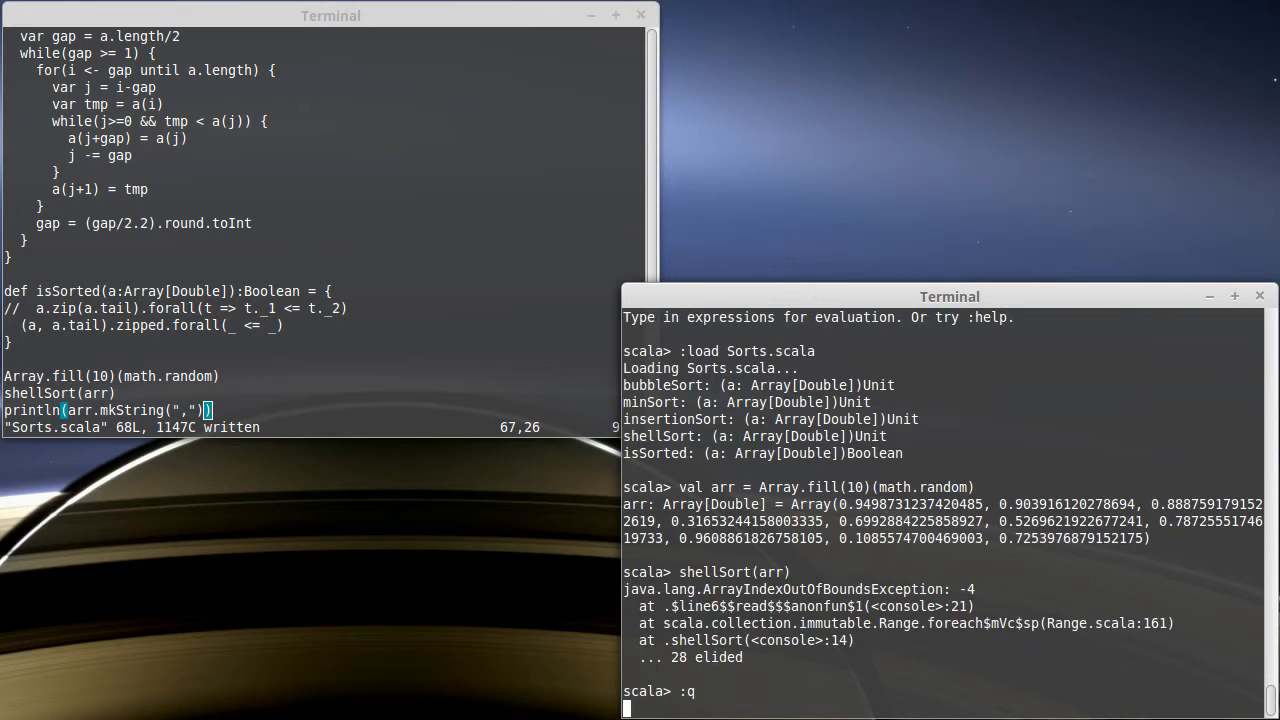
text(scala)
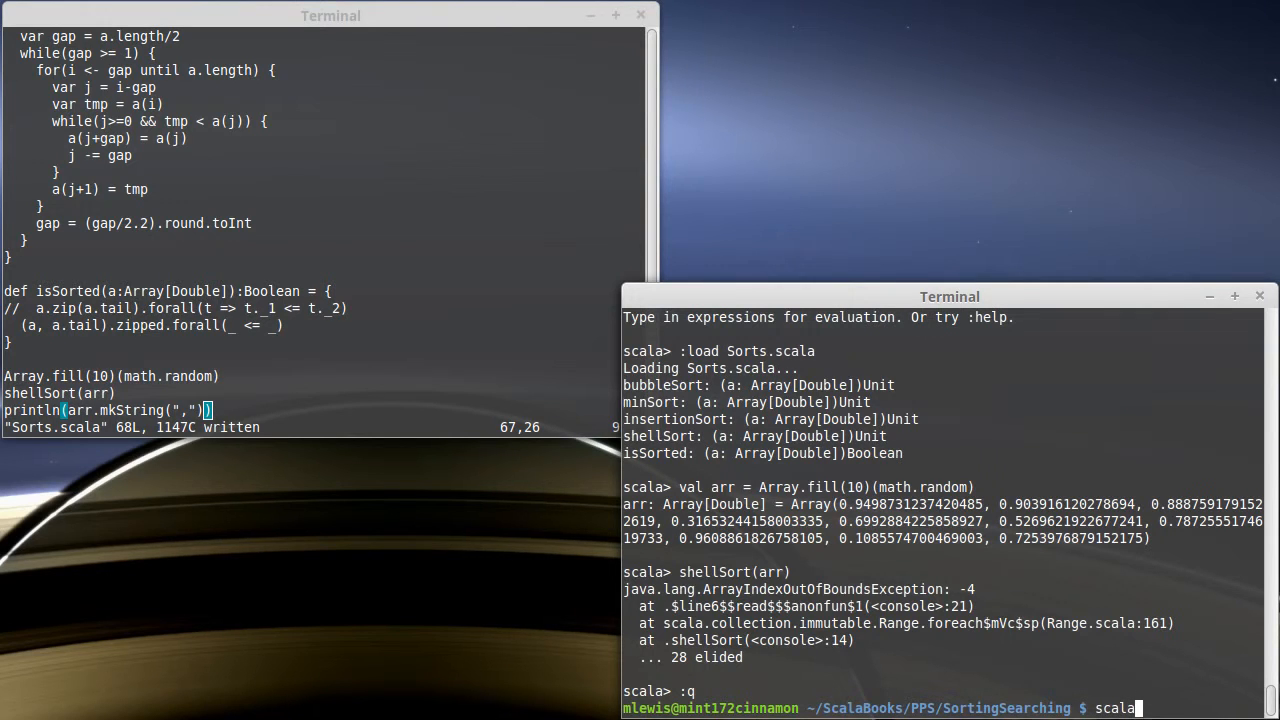
text(Sorts.scala)
click(112, 376)
text(val arr = )
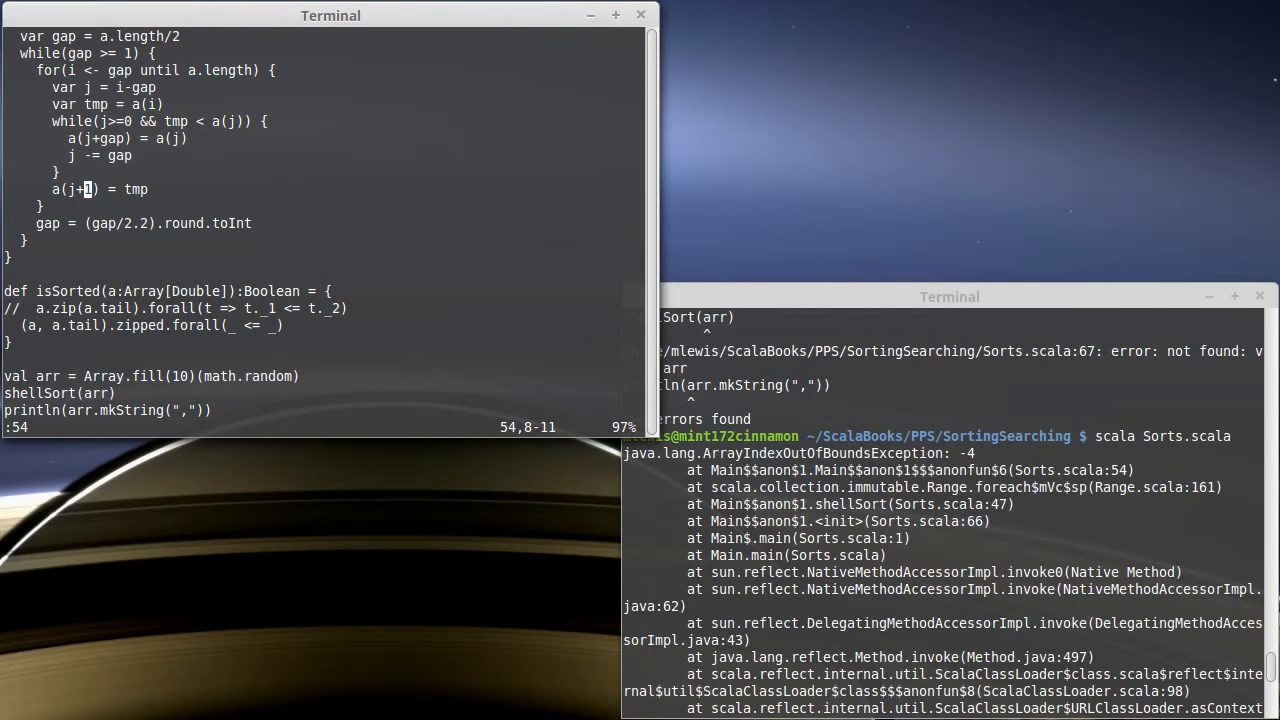
Step: Change a(j+1) = tmp to a(j+gap) = tmp, save and rerun to get sorted output
text(gap)
text(scala Sorts.scala)
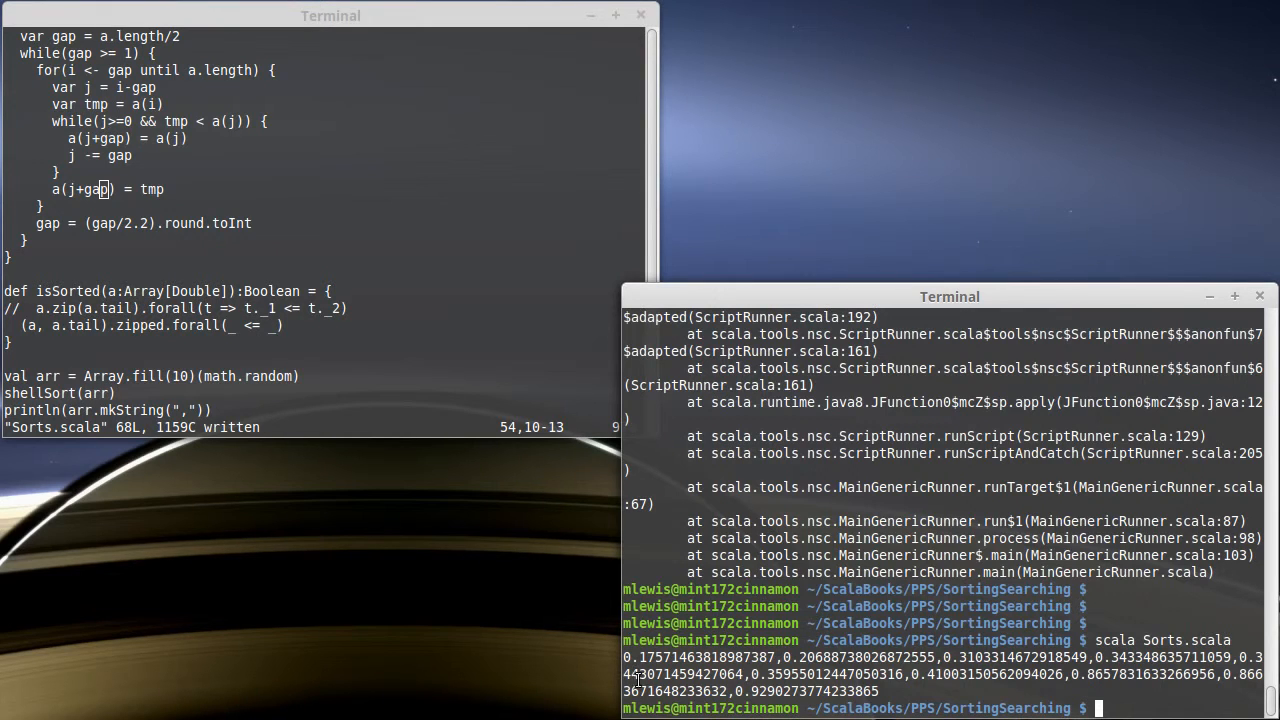
mouse_move(780, 680)
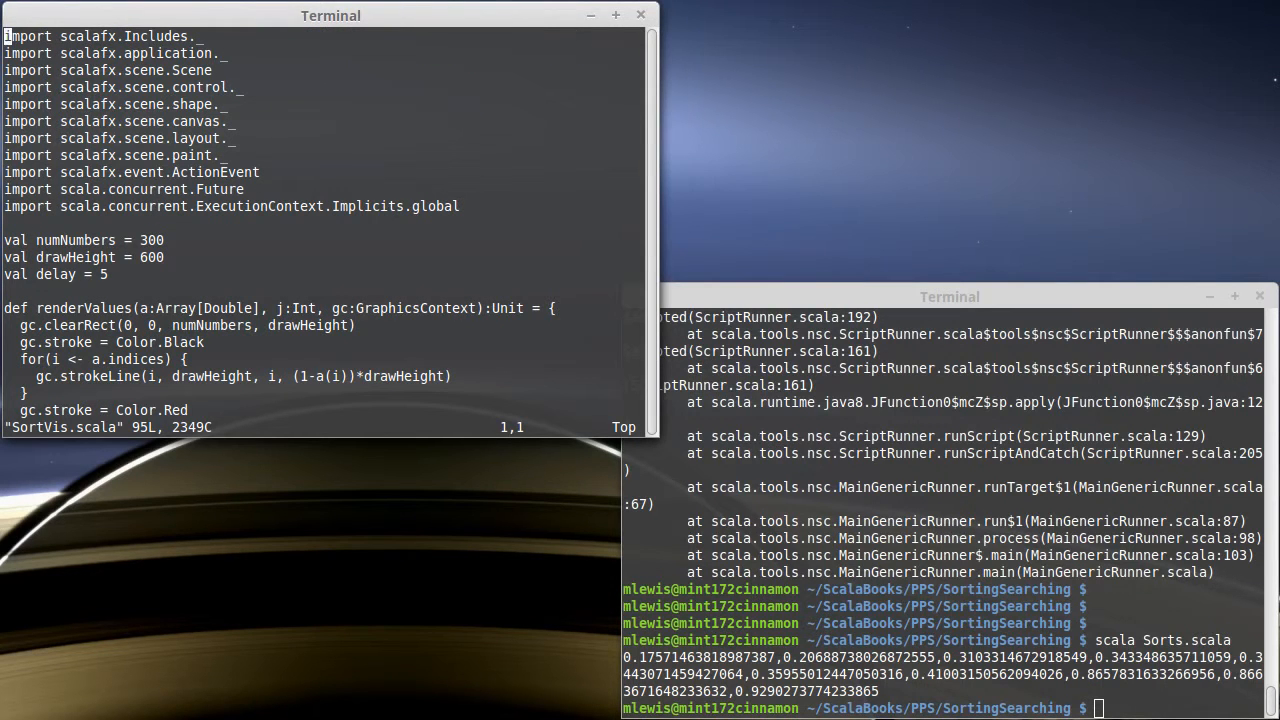
Step: Paste shellSort into SortVis.scala with a gc:GraphicsContext parameter and render/sleep calls in its inner loop; save
scroll(down, 3)
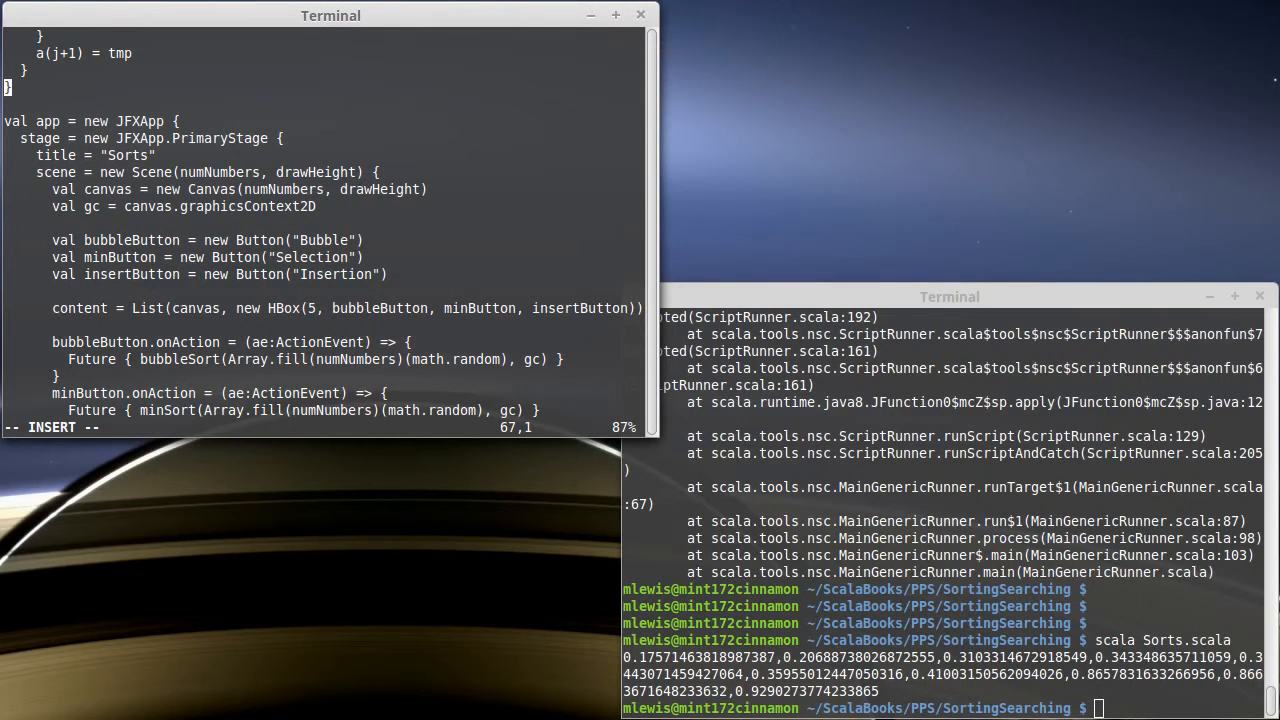
scroll(down, 3)
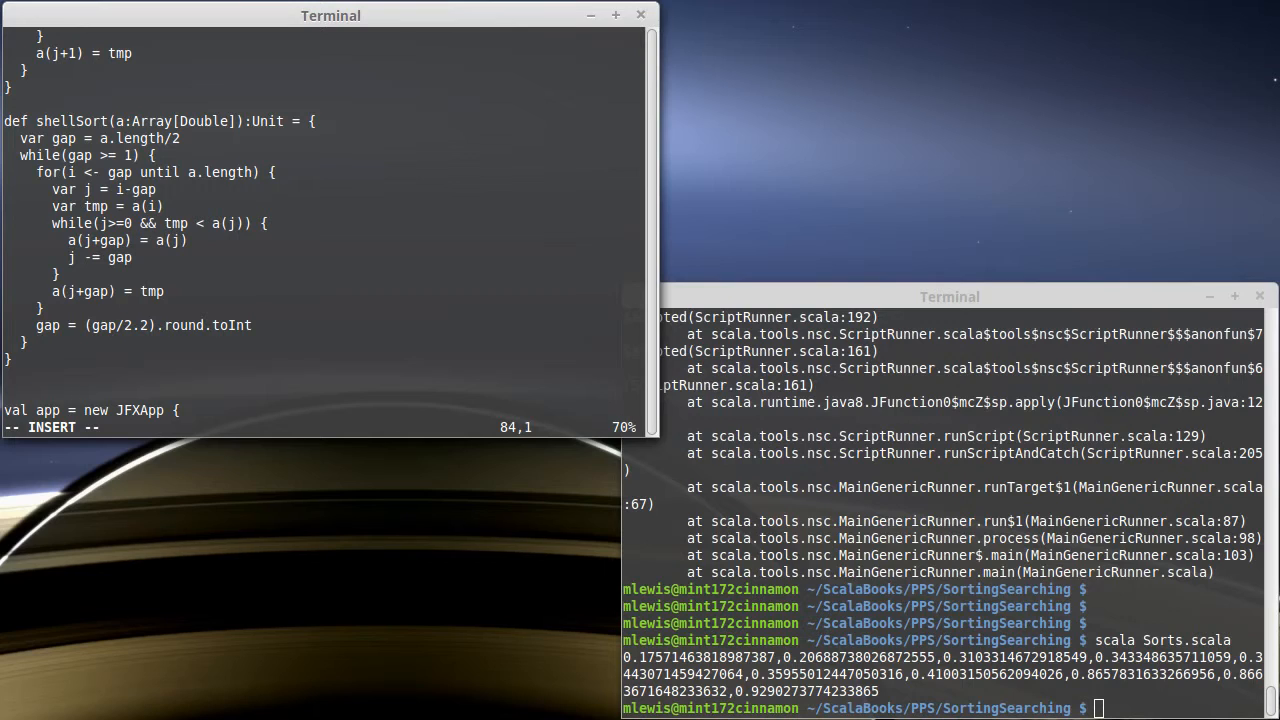
text(stage = new JFXApp.PrimaryStage {)
click(322, 120)
text(, gc)
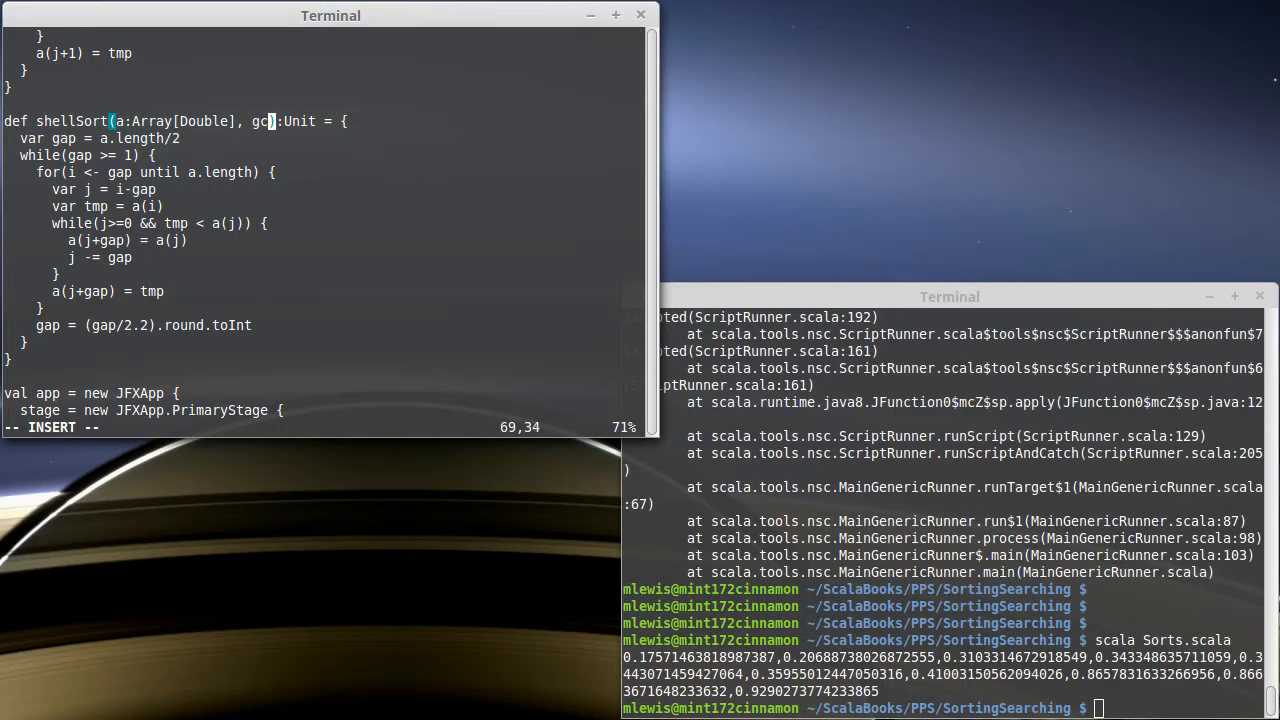
text(:Gr)
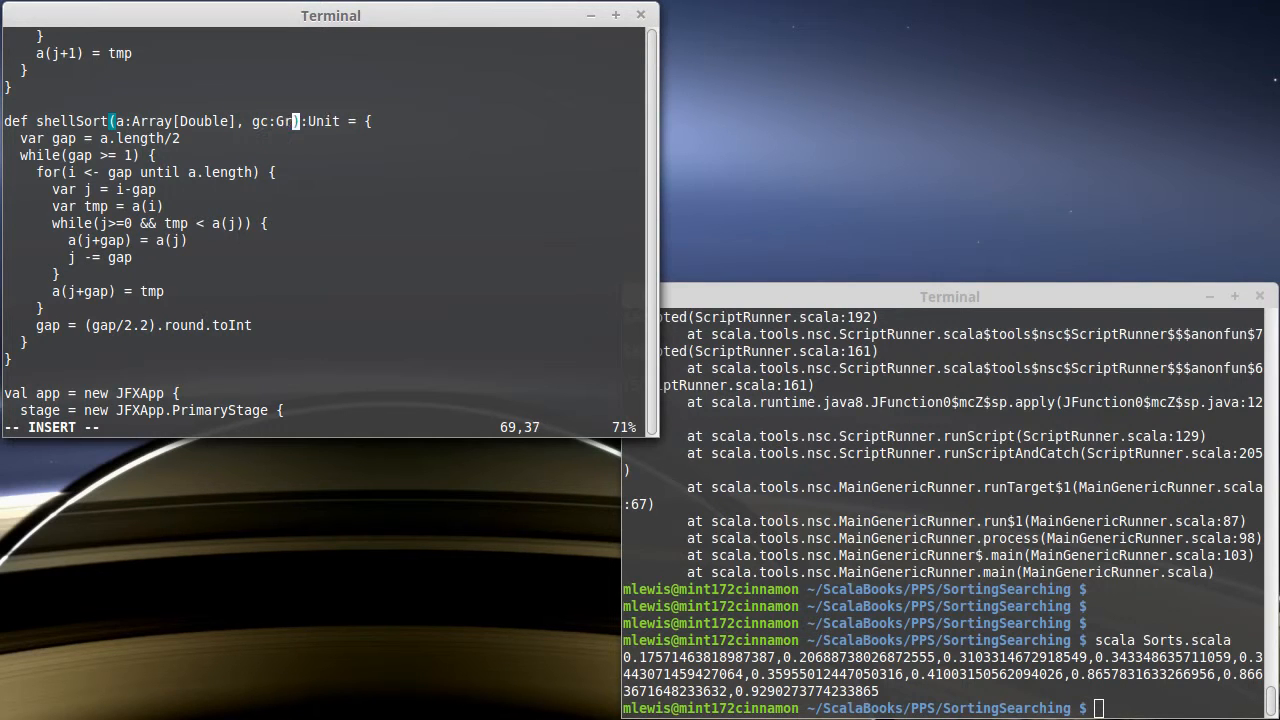
text(aphicsContext)
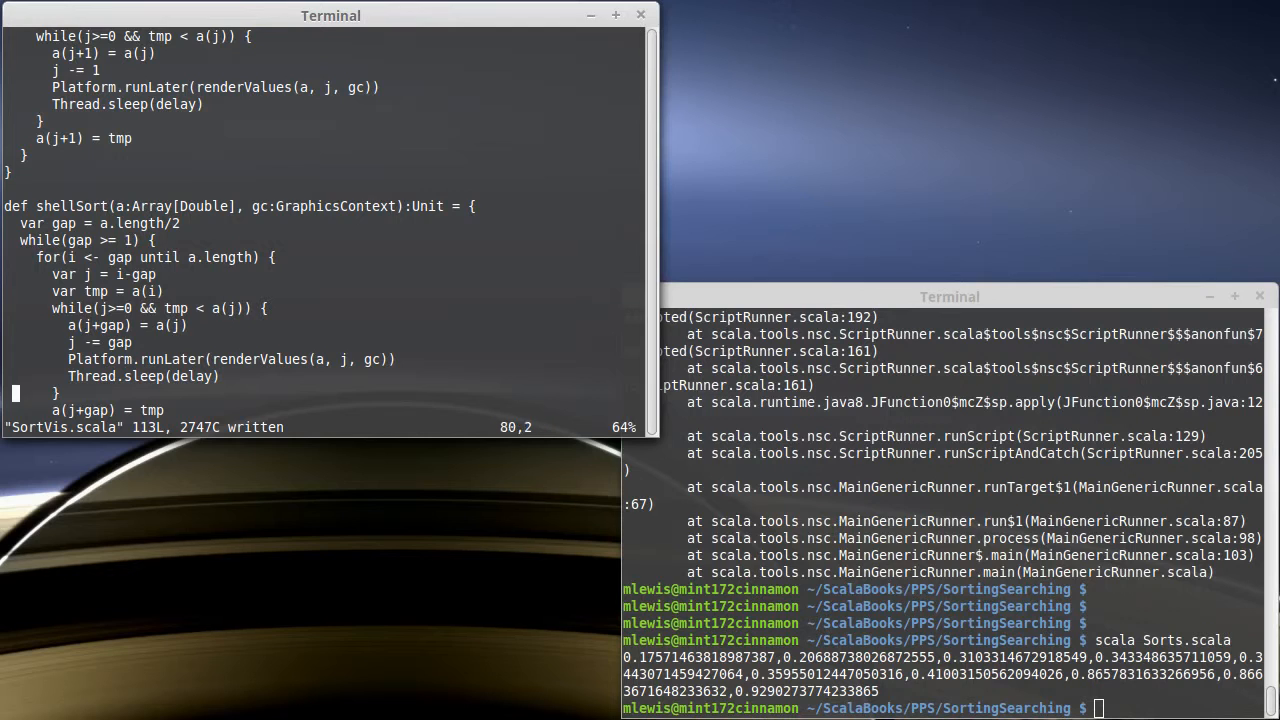
scroll(down, 3)
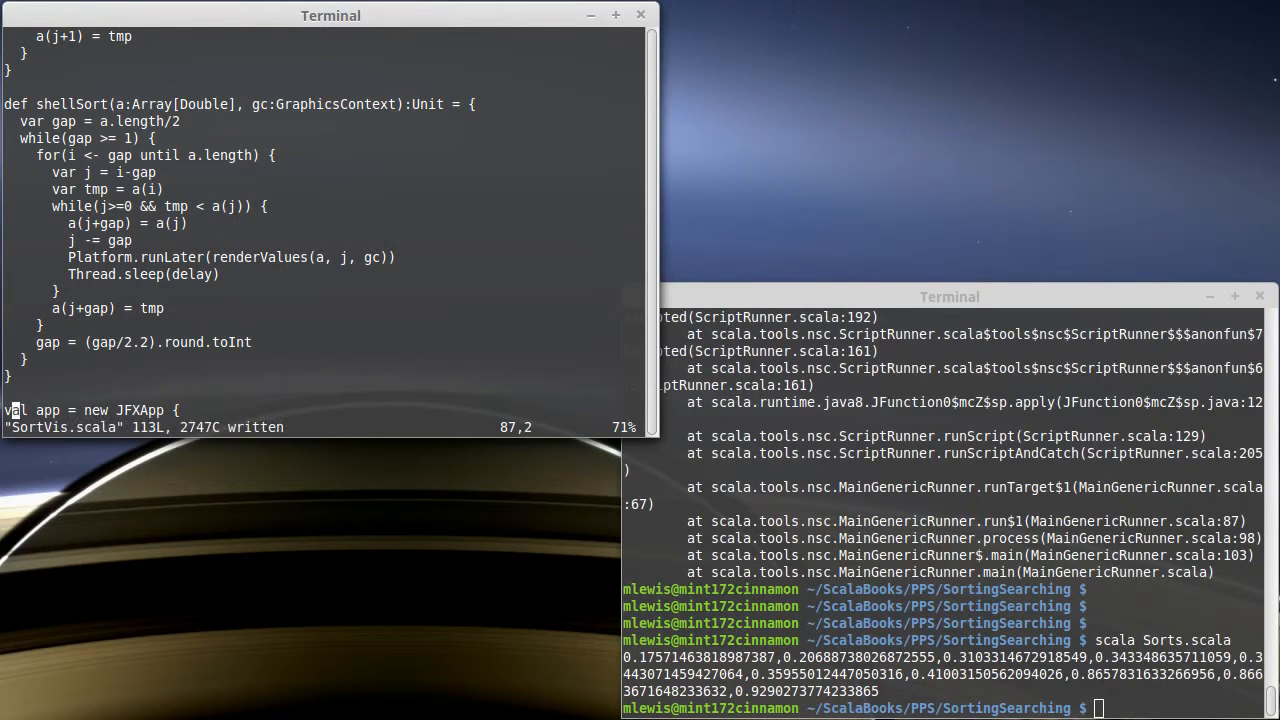
Step: Add a Shell button with a Future { shellSort(...) } handler to the row, save and run scalafx SortVis.scala
scroll(down, 3)
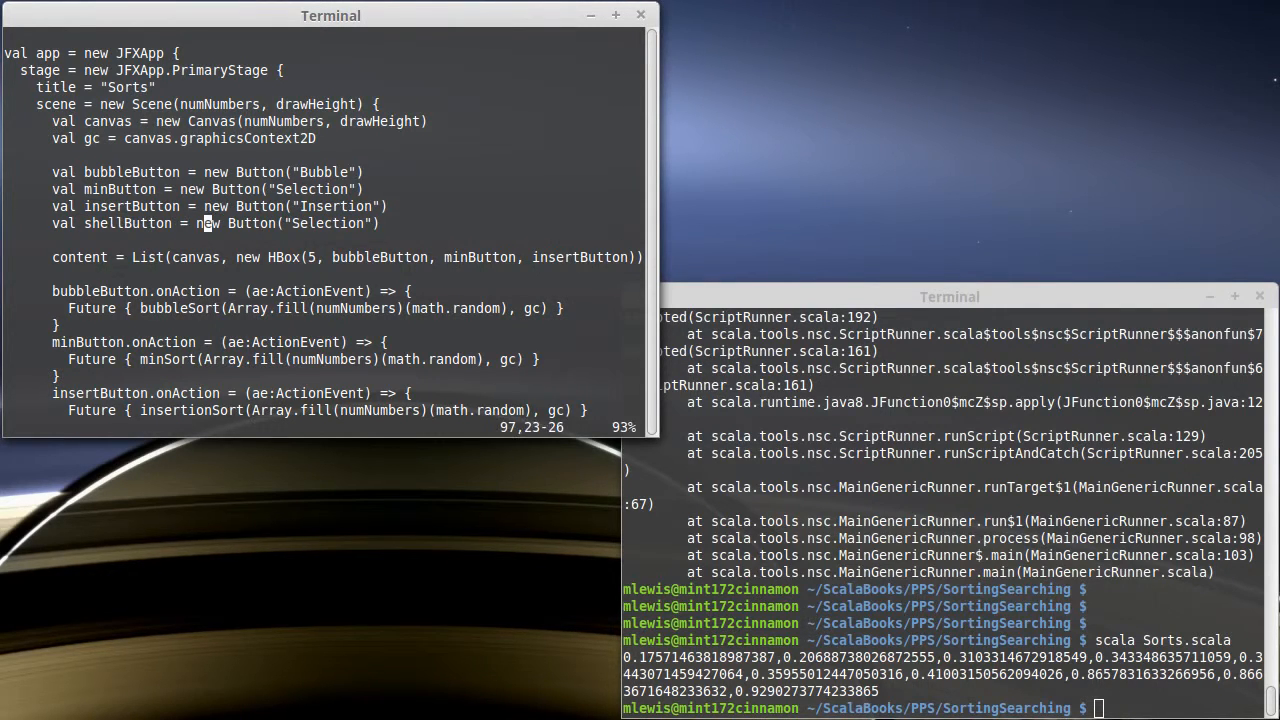
text(Shell)
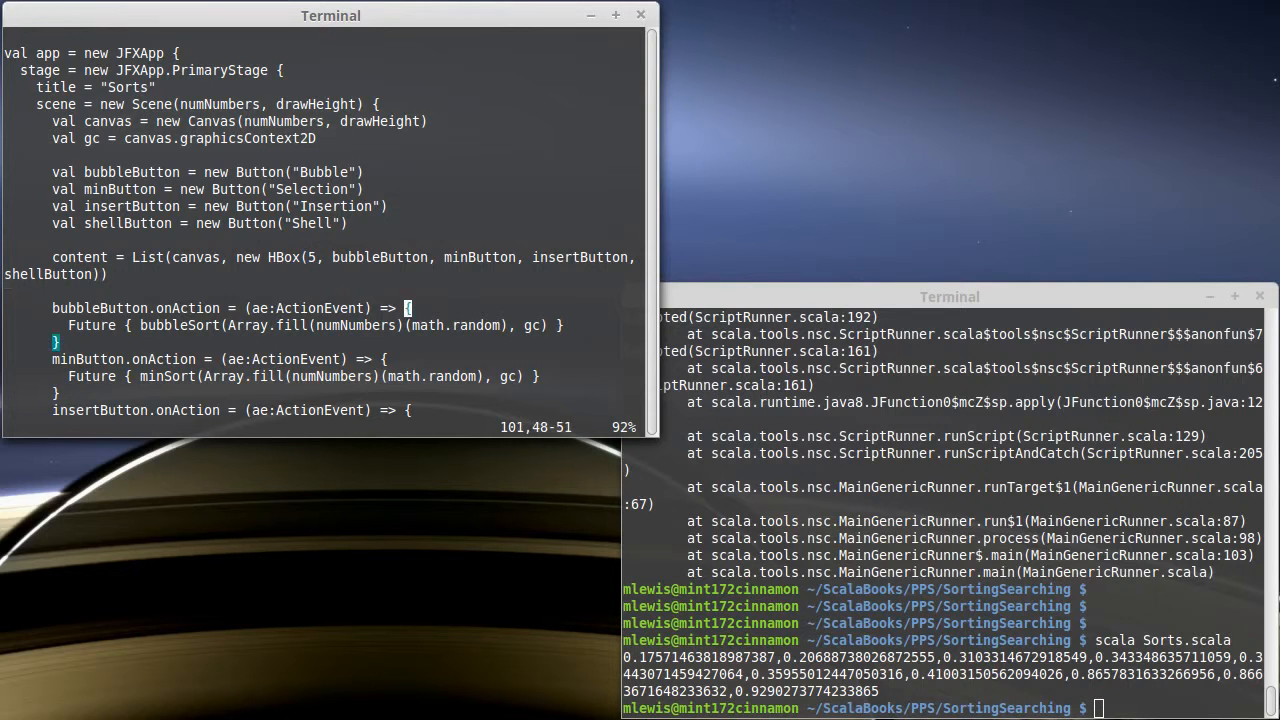
scroll(down, 3)
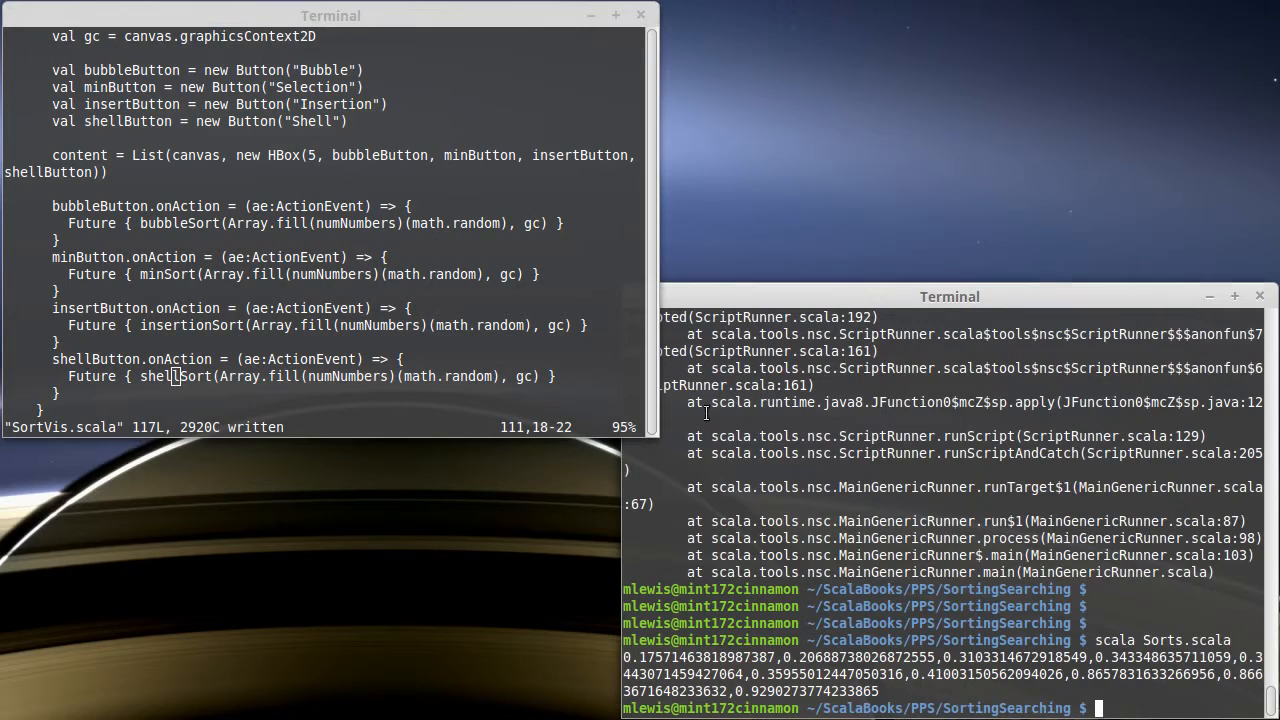
text(scalafx SortVis.scala)
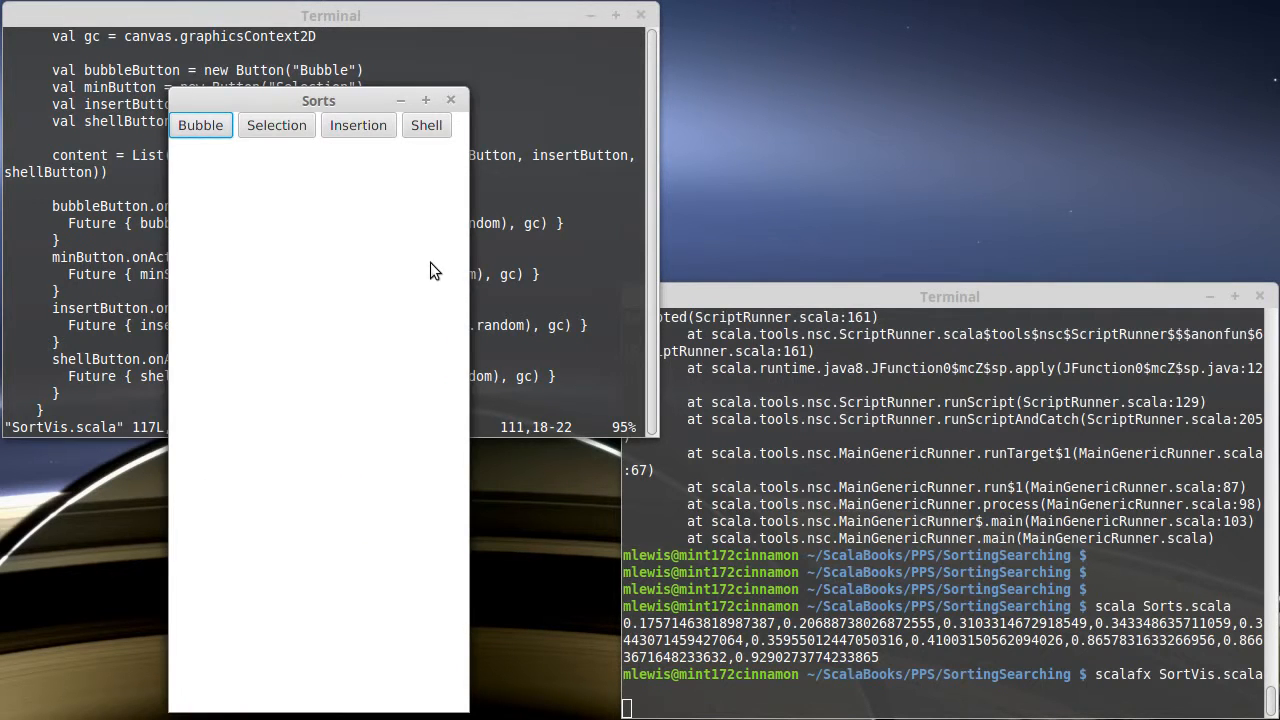
Step: Run the Shell sort animation to a sorted ramp, then close the Sorts window
click(426, 124)
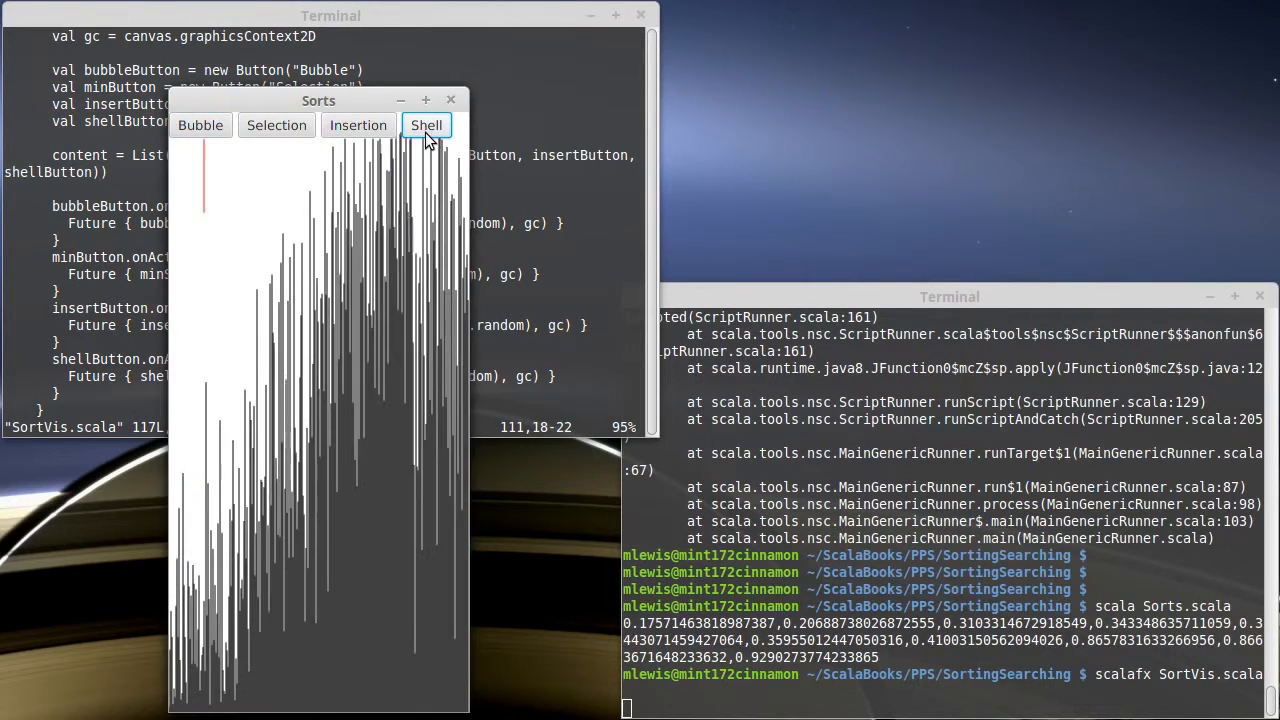
click(426, 124)
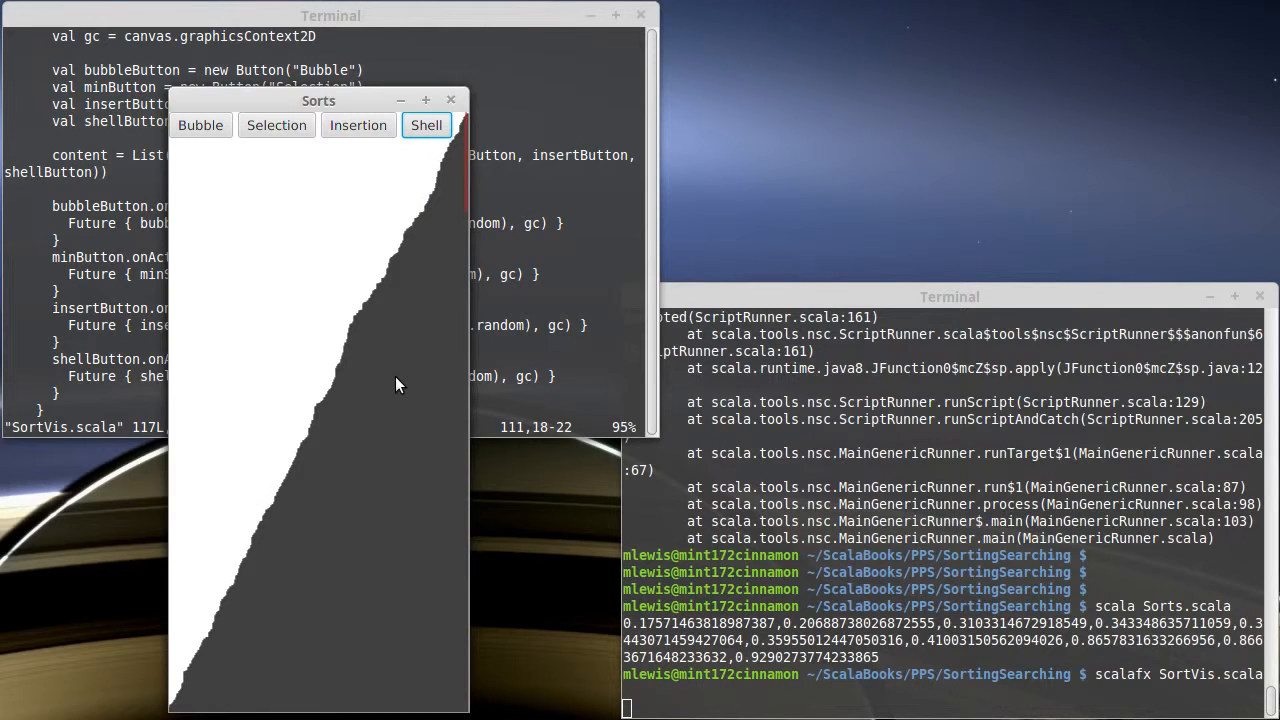
mouse_move(288, 206)
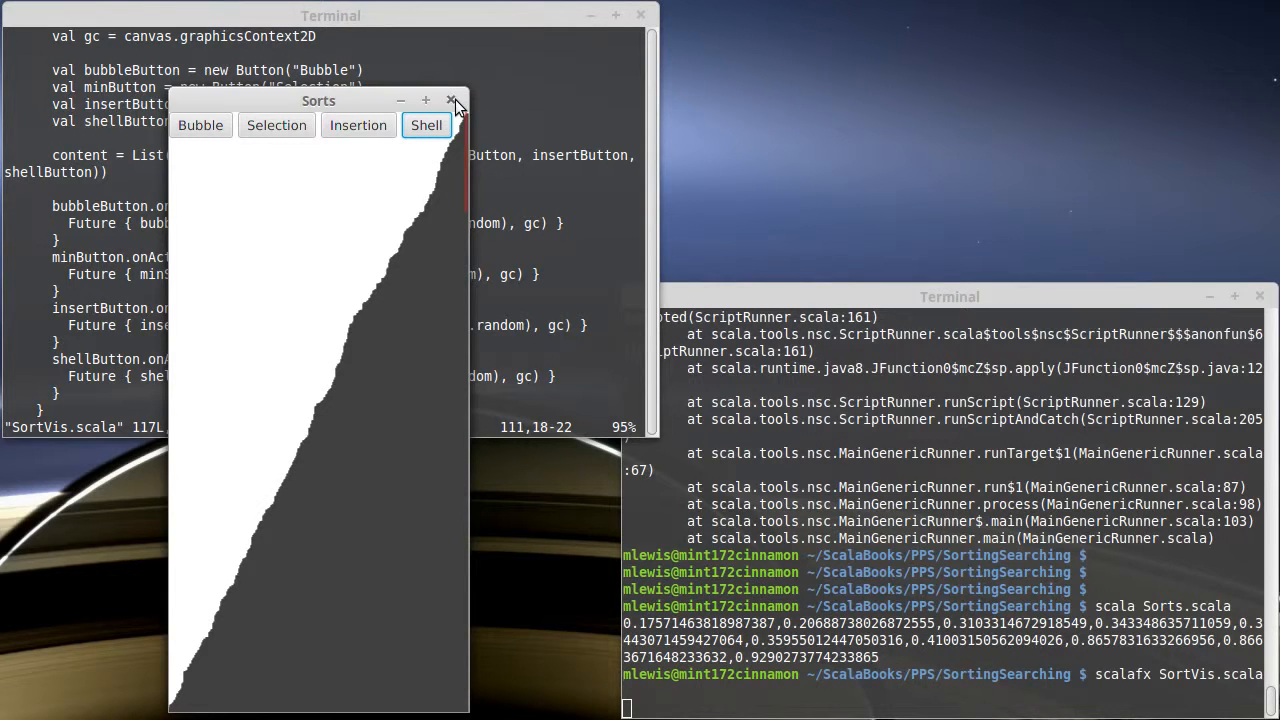
click(452, 100)
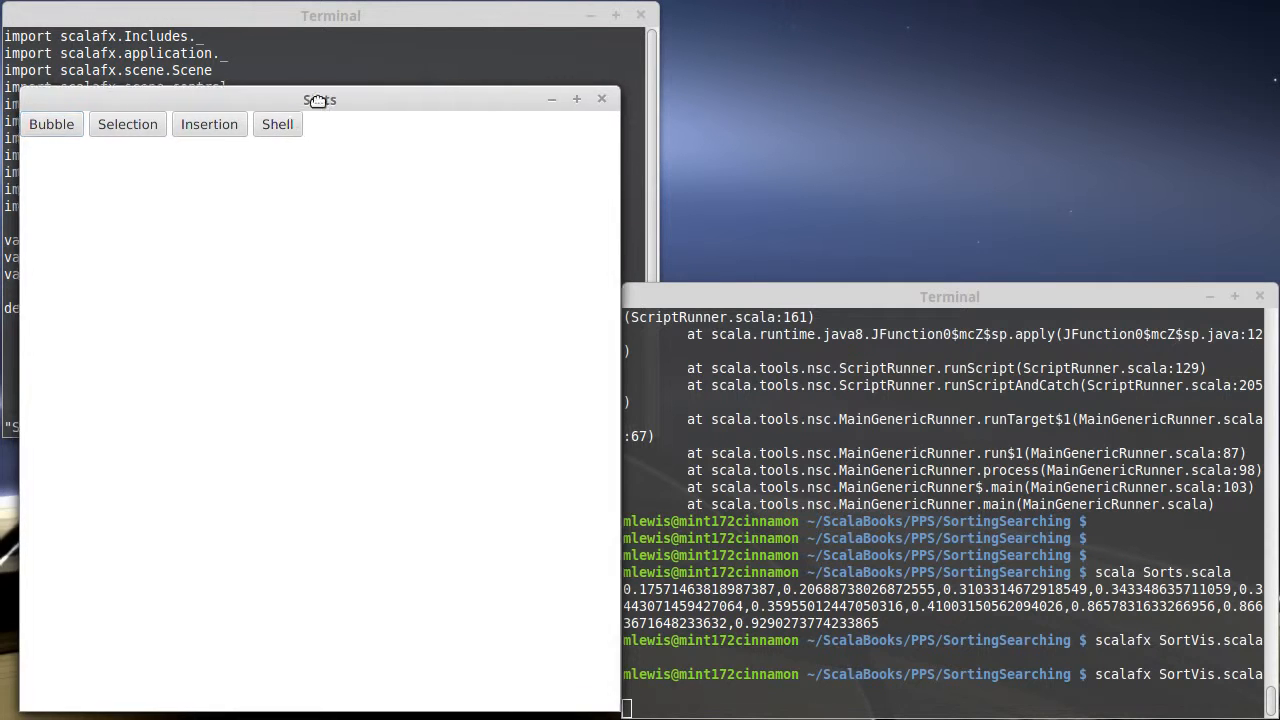
Step: Start the Shell sort in the larger Sorts window so the bars animate into an ascending ramp
click(276, 124)
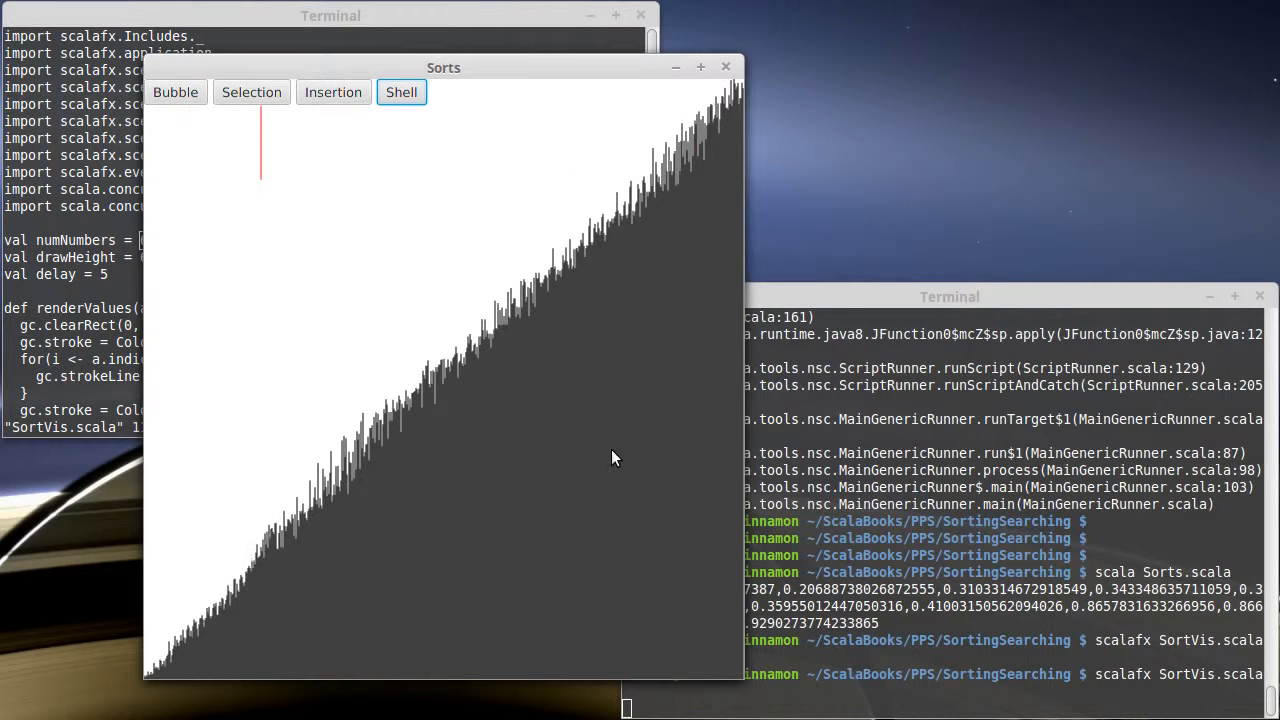
mouse_move(520, 450)
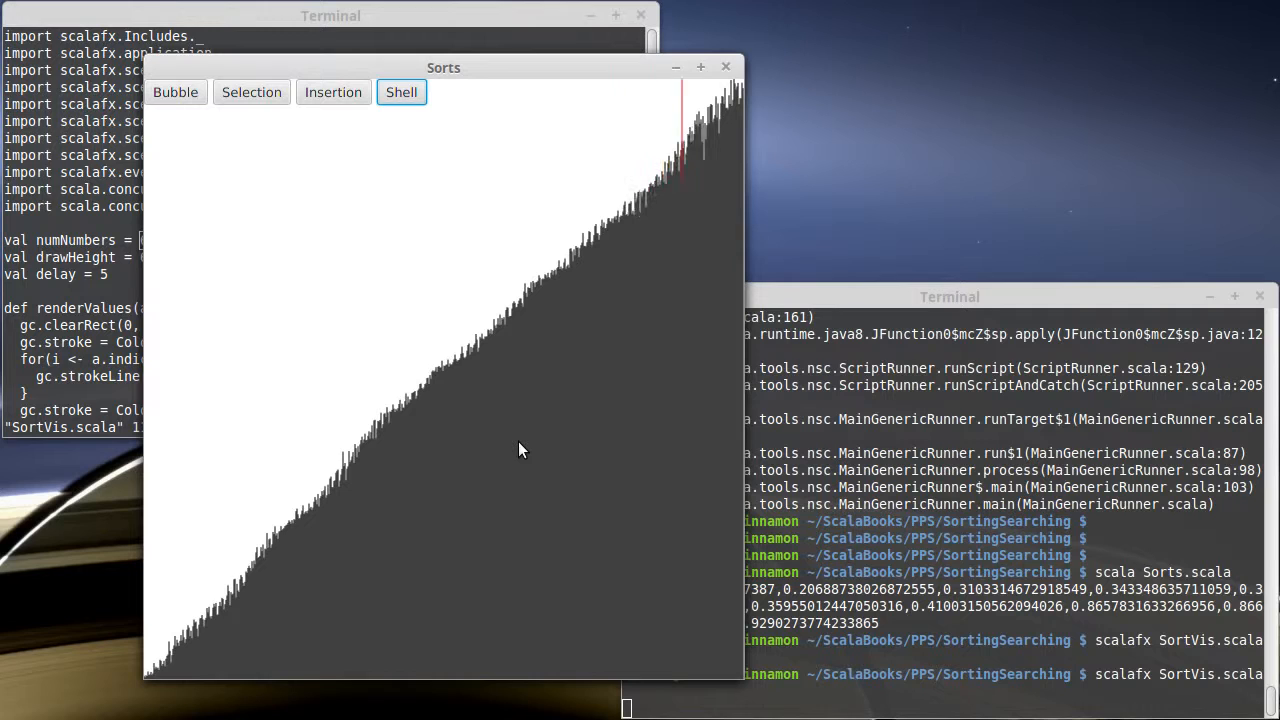